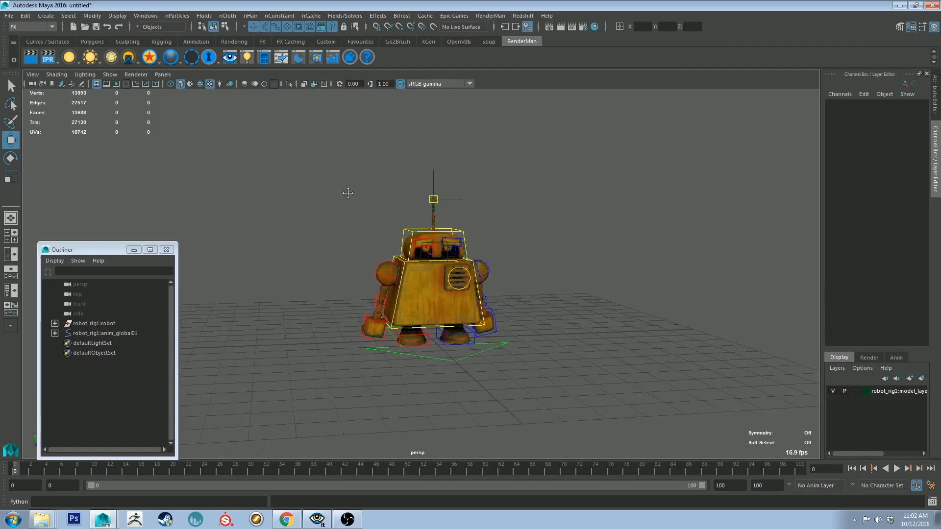
# Start importing an image plane for the persp camera and browse into the Holdouts folder
pyautogui.moveTo(348, 193); pyautogui.dragTo(306, 165)
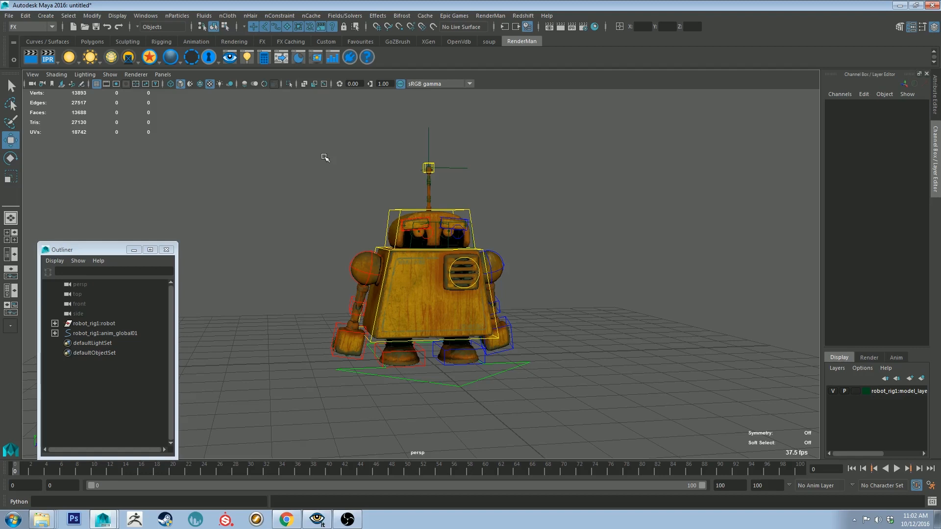
pyautogui.moveTo(214, 132)
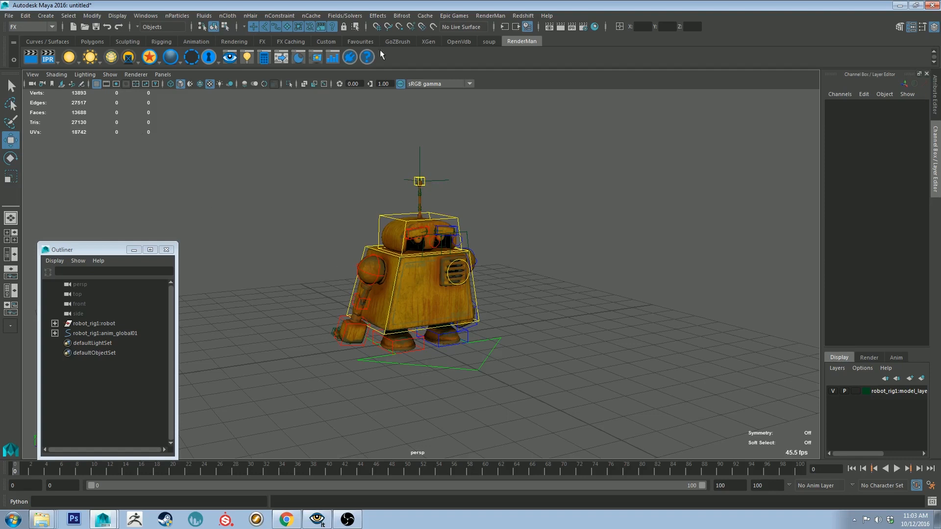
pyautogui.moveTo(85, 286)
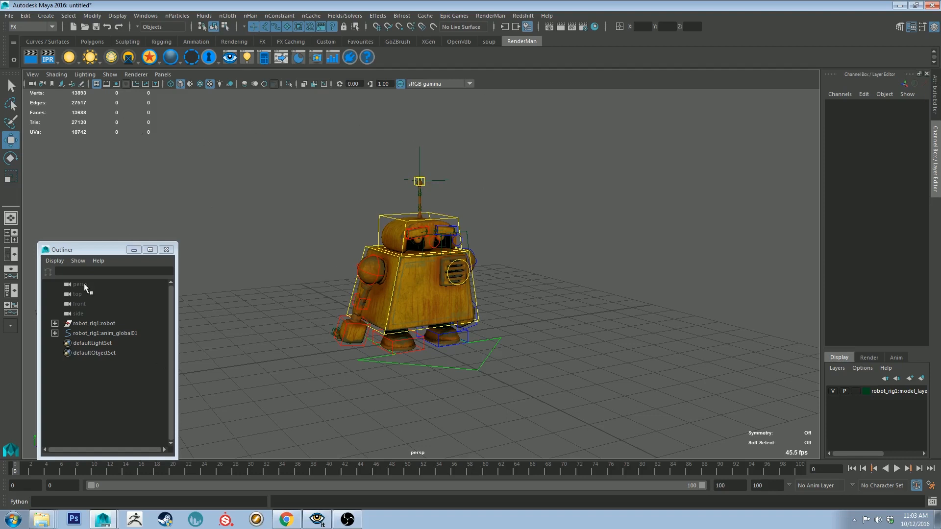
pyautogui.click(80, 285)
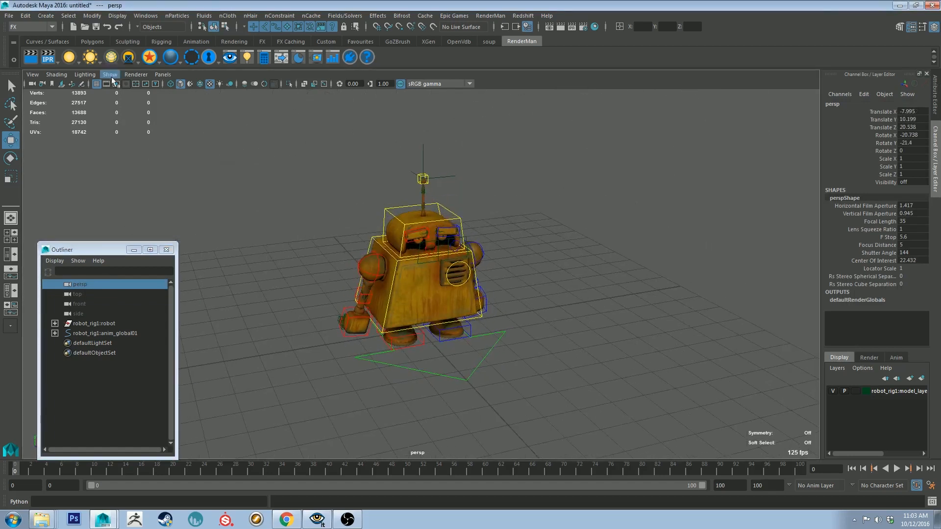
pyautogui.moveTo(34, 74)
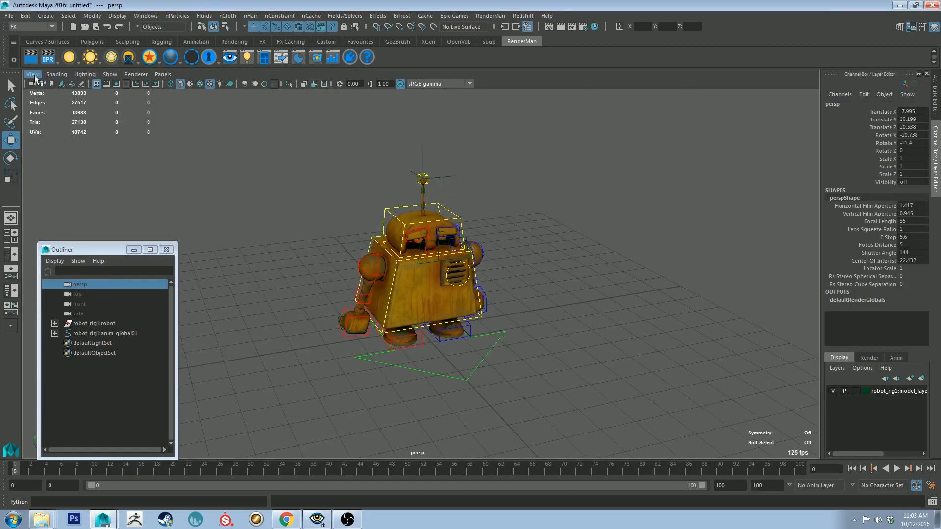
pyautogui.click(32, 74)
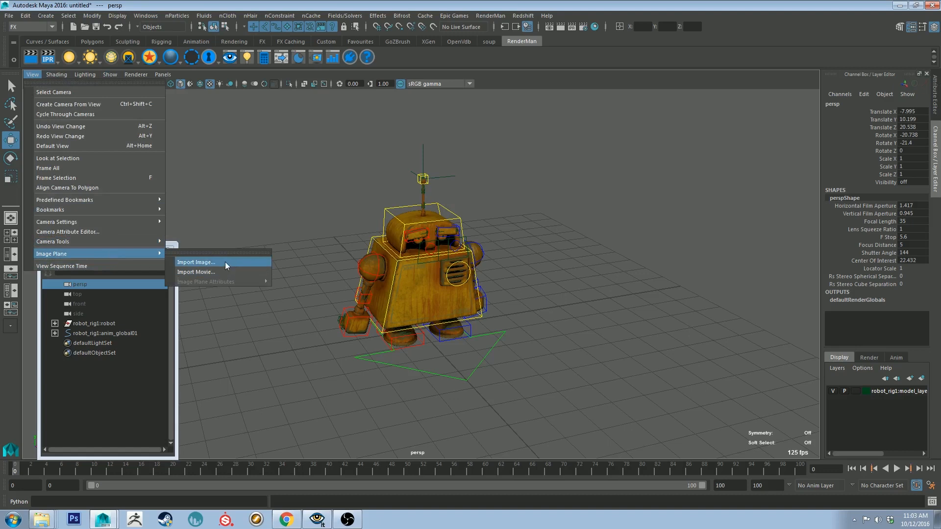
pyautogui.click(196, 261)
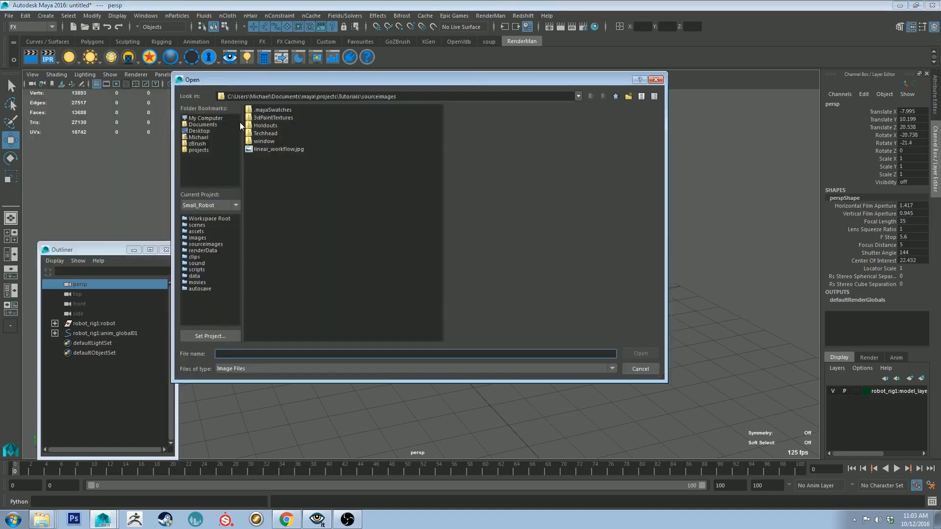
pyautogui.doubleClick(265, 126)
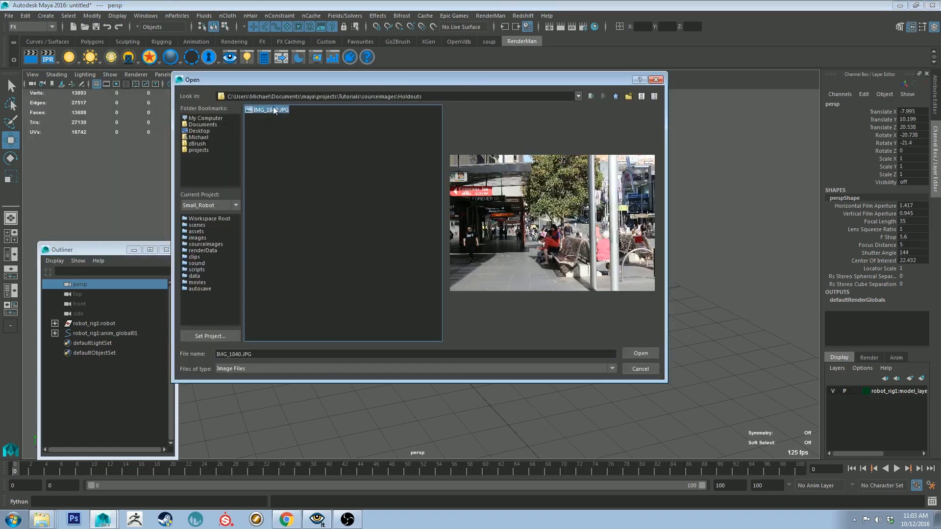
pyautogui.moveTo(555, 190)
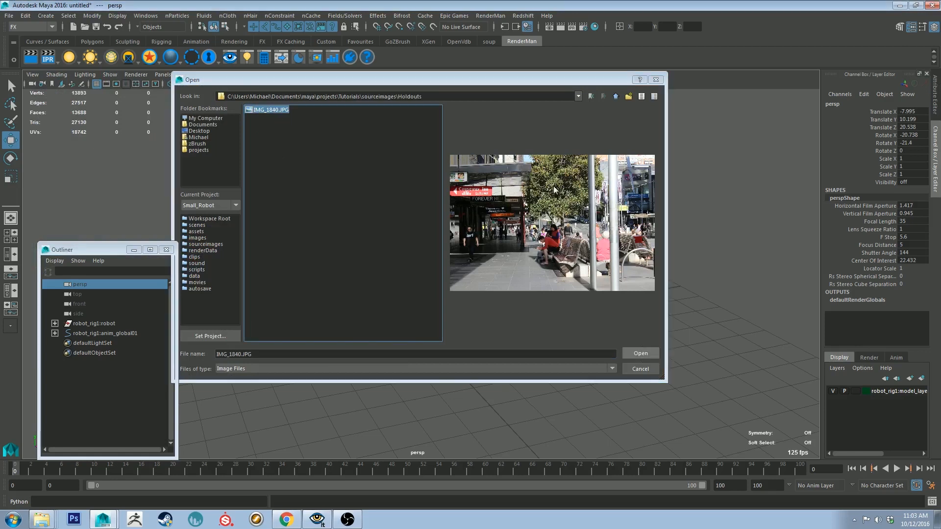
pyautogui.click(641, 353)
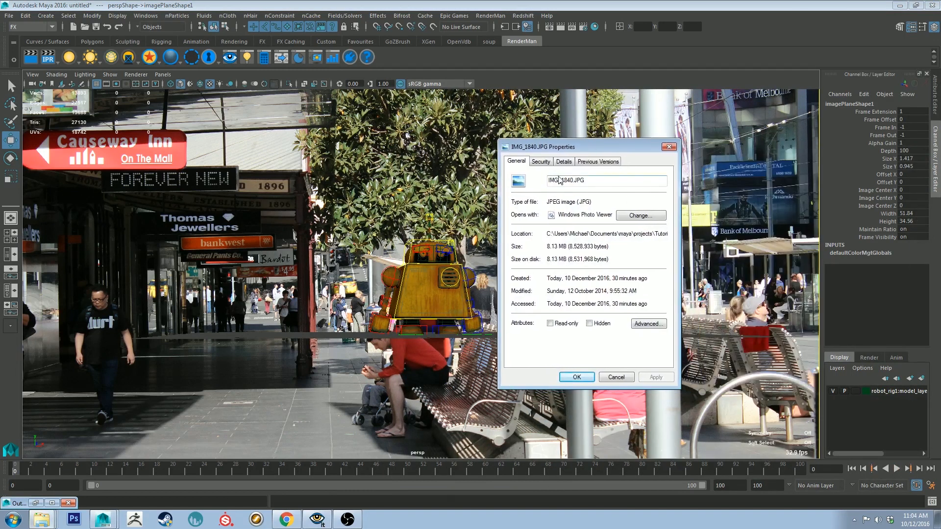
# Show the photo's Details metadata and scroll to its 5184 x 3456 pixel dimensions
pyautogui.click(563, 161)
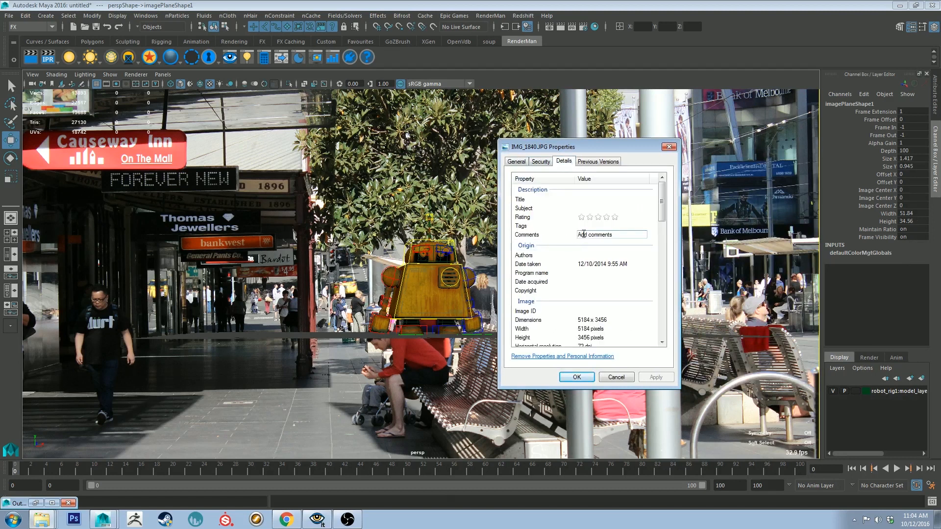
pyautogui.scroll(-3)
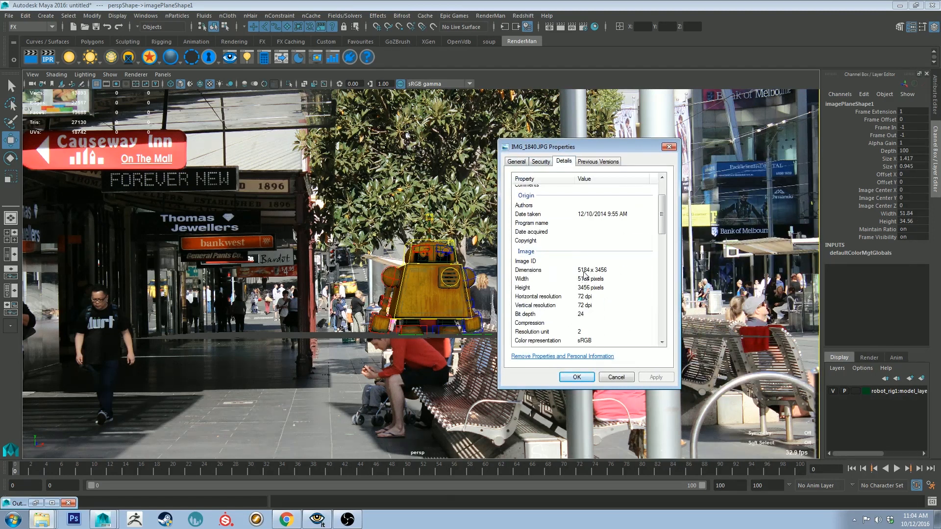
pyautogui.moveTo(606, 278)
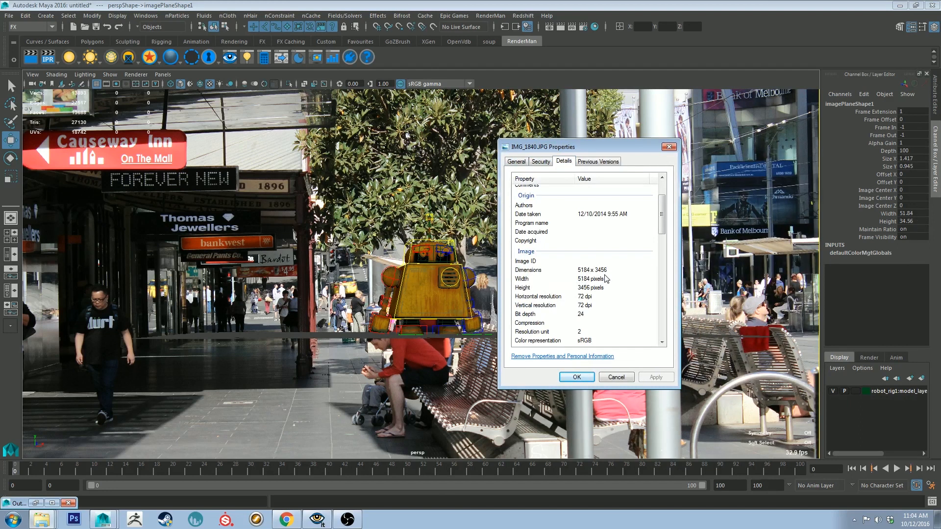
pyautogui.moveTo(597, 281)
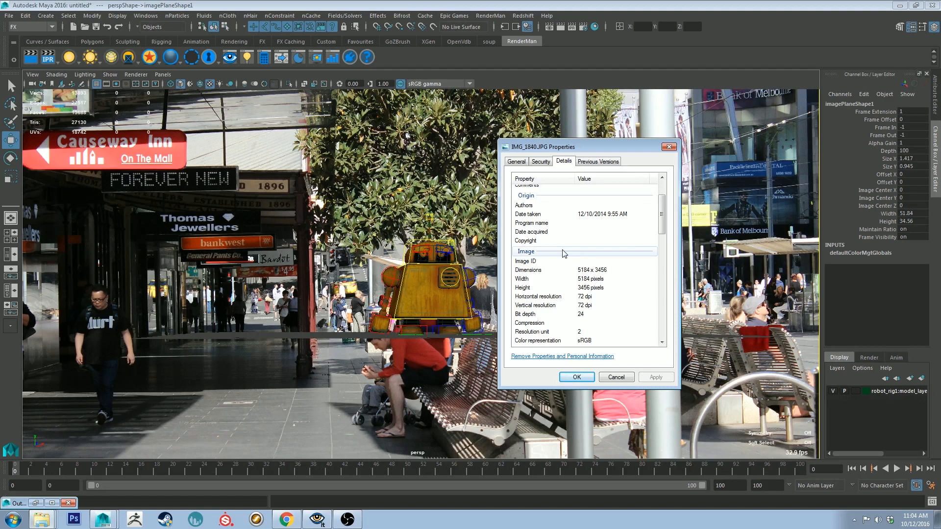
pyautogui.moveTo(576, 148)
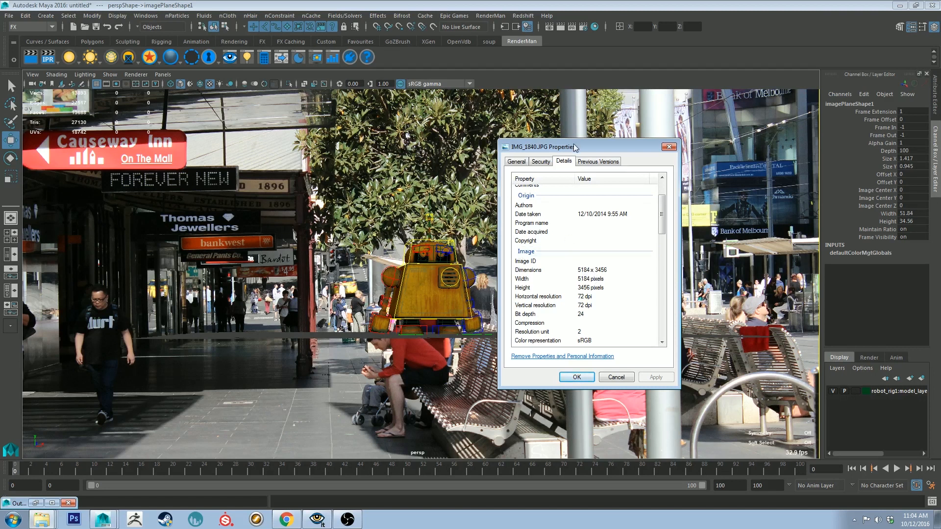
pyautogui.moveTo(574, 149)
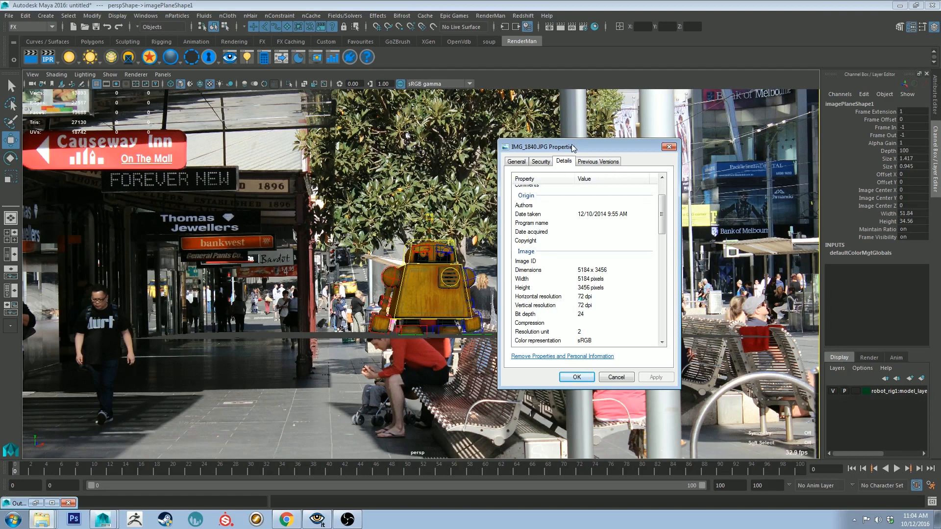
pyautogui.moveTo(570, 149)
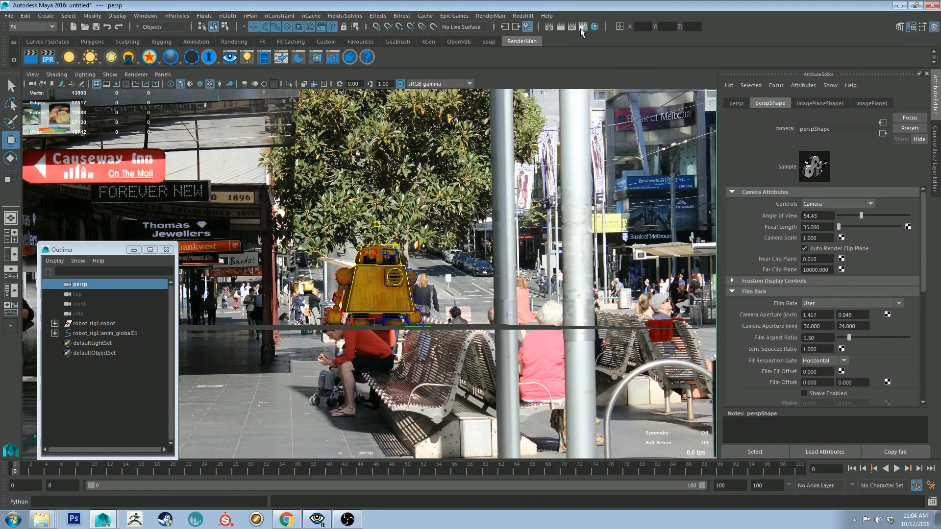
# Set the render resolution to a custom width 1296 and height 864 in Render Settings
pyautogui.click(582, 27)
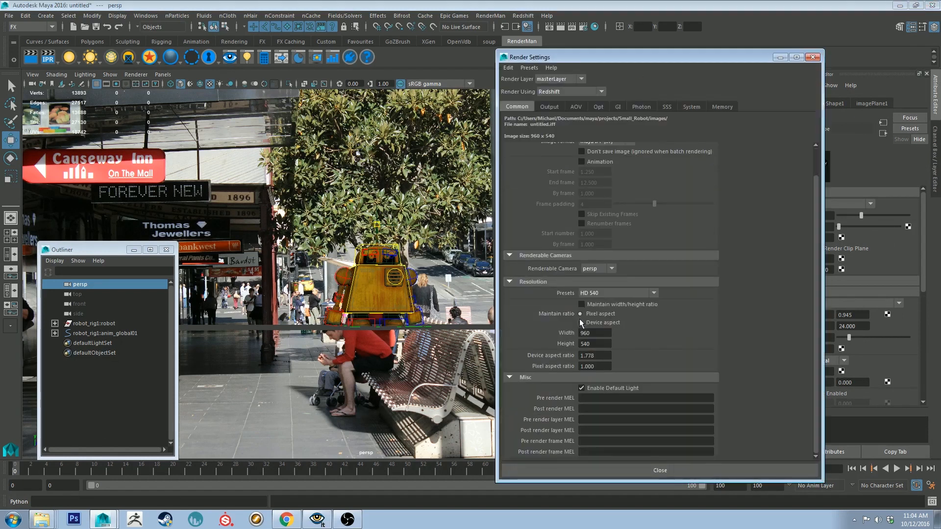
pyautogui.click(594, 333)
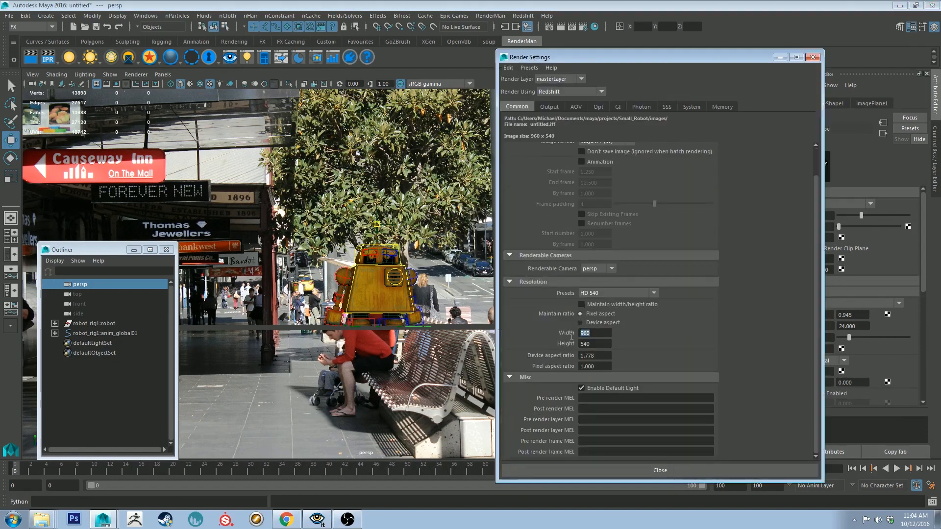
pyautogui.click(594, 344)
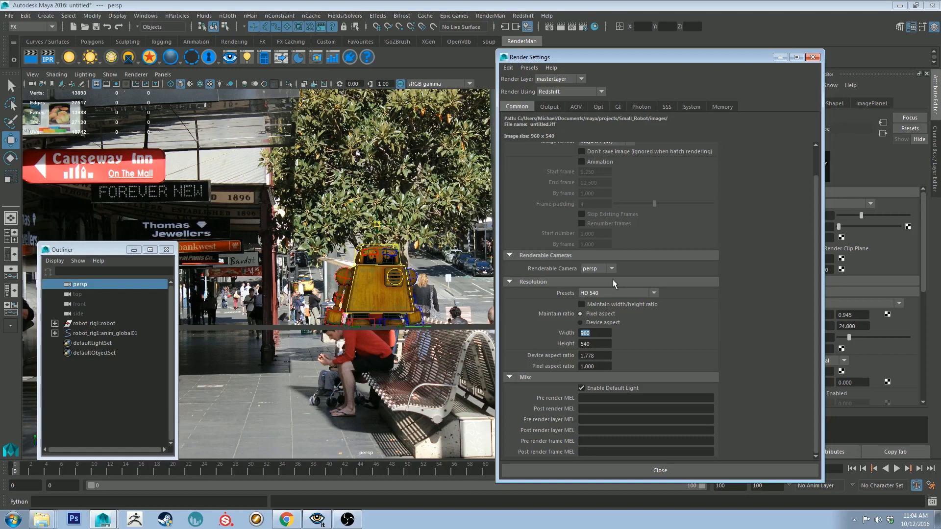
pyautogui.write('1296')
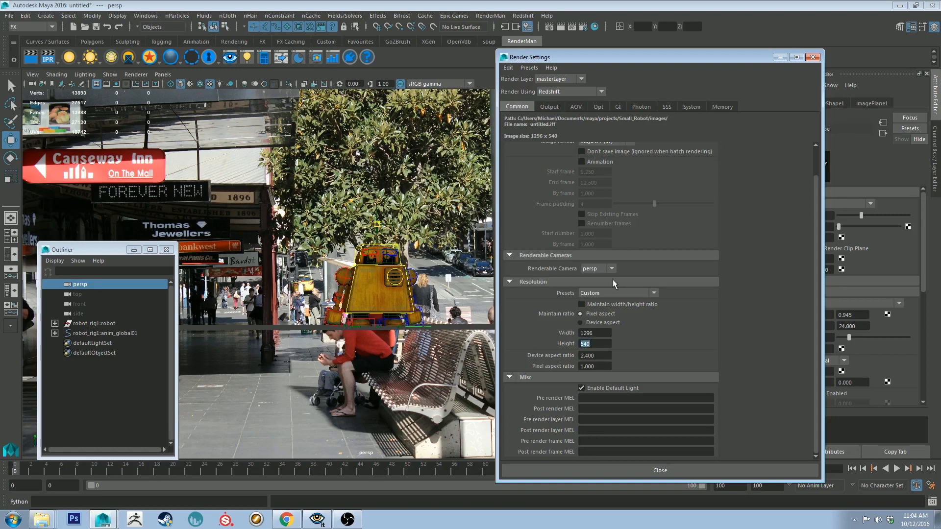
pyautogui.write('864')
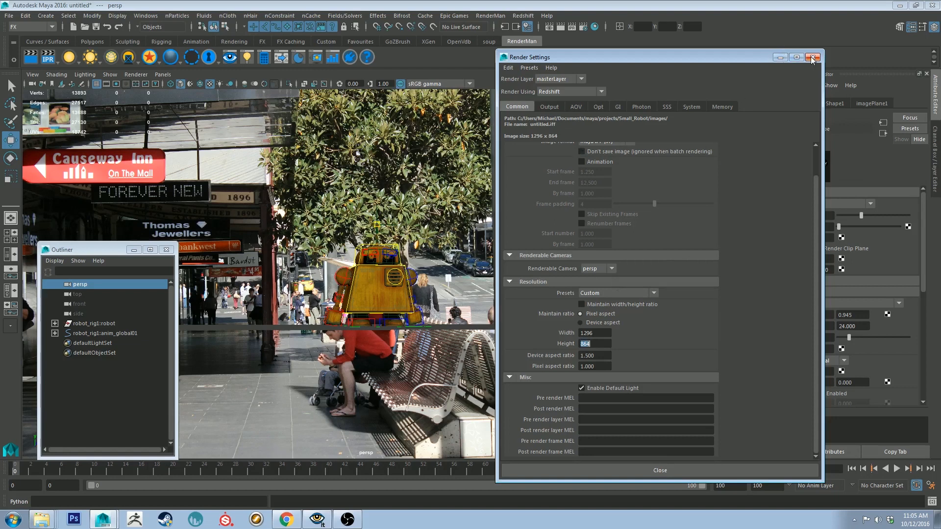
# Close Render Settings to see the street photo framed at the new 3:2 resolution gate
pyautogui.click(812, 56)
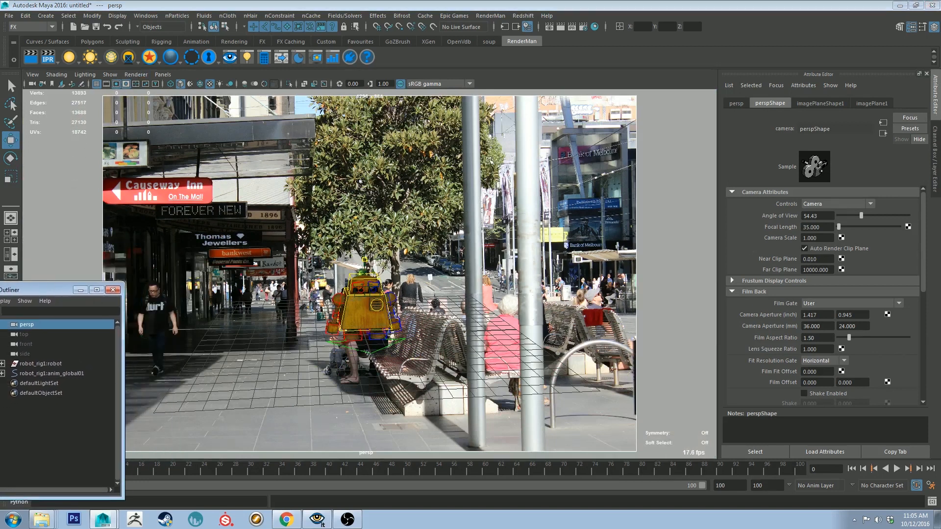
pyautogui.moveTo(54, 292)
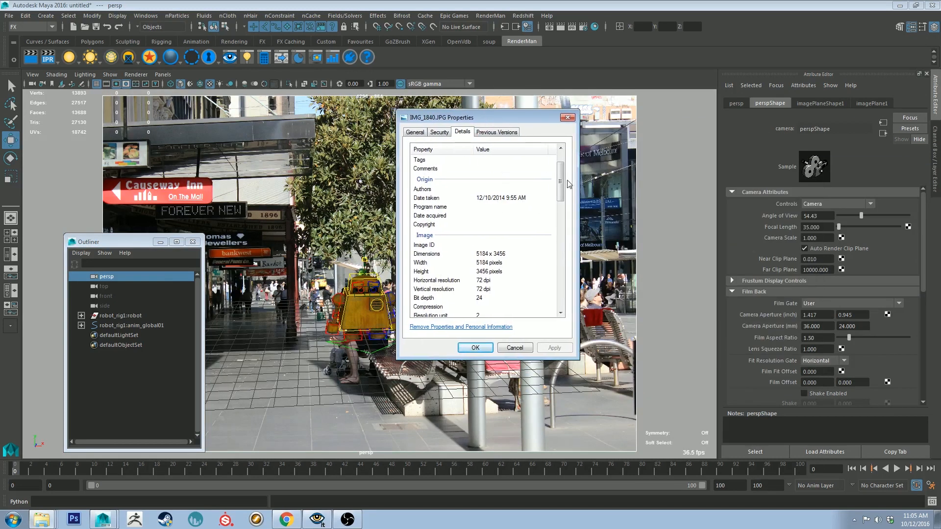
pyautogui.scroll(-3)
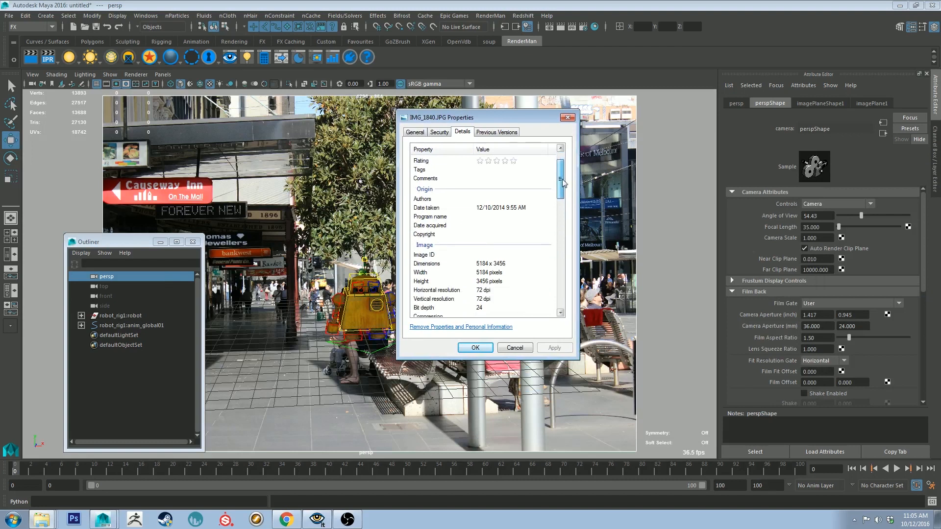
pyautogui.scroll(-3)
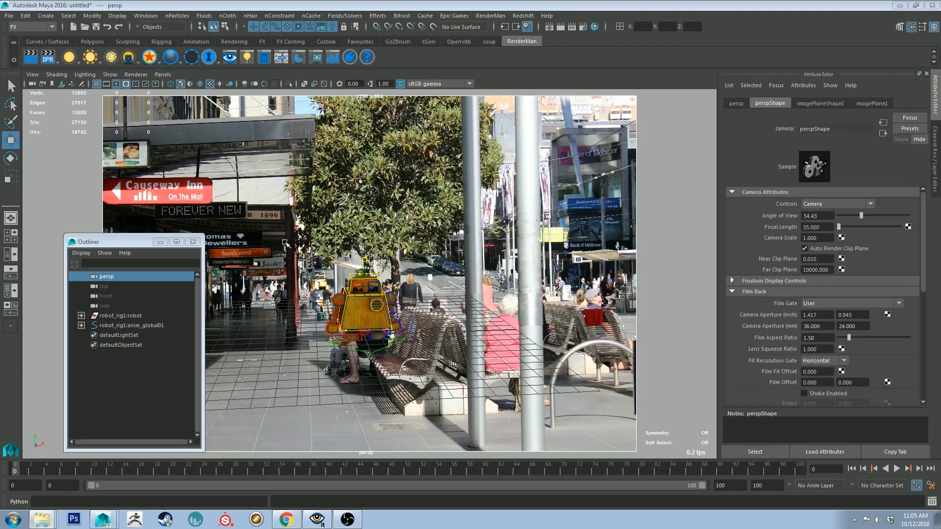
# Bring up the Attribute Editor for perspShape to set the focal length to 55
pyautogui.click(149, 16)
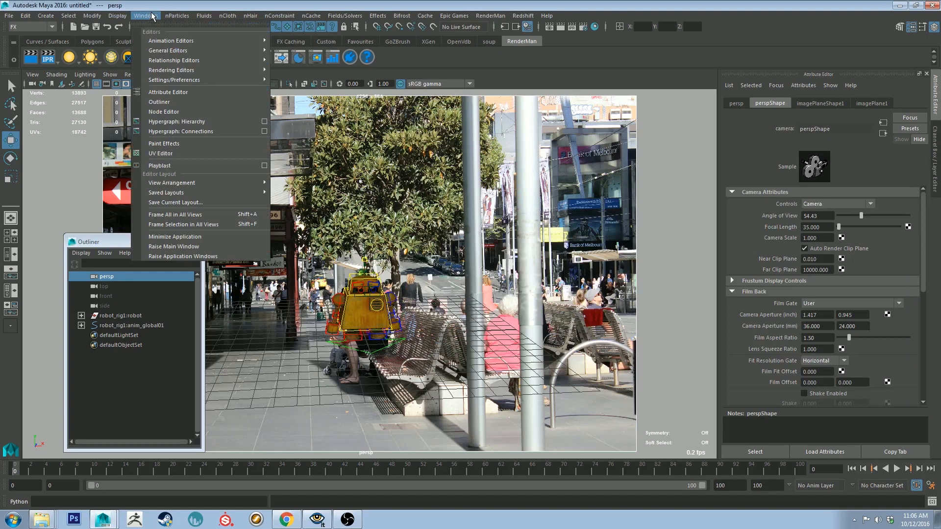
pyautogui.click(106, 277)
pyautogui.write('55.000')
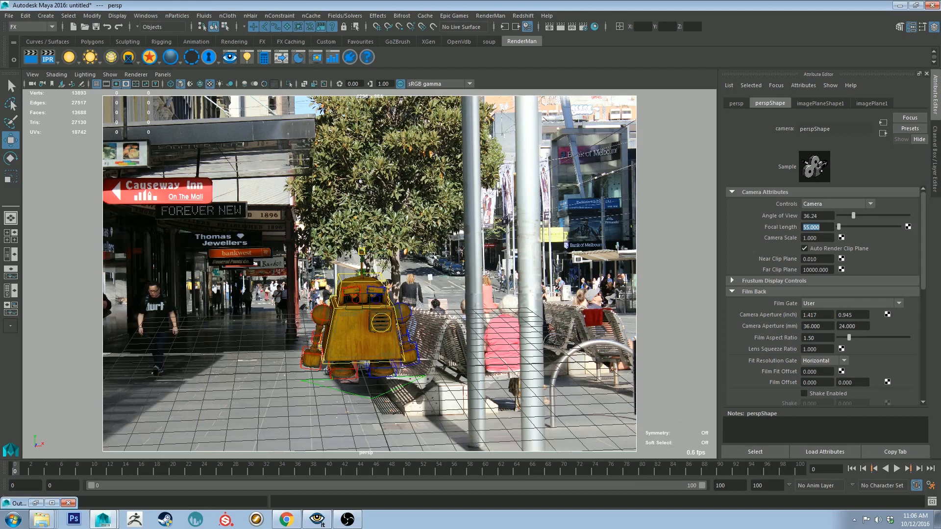
pyautogui.moveTo(523, 469)
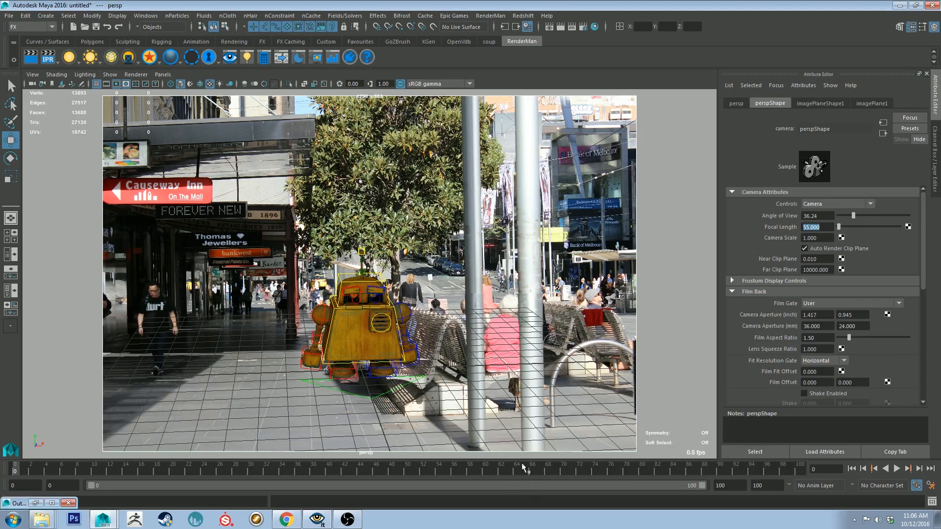
pyautogui.moveTo(325, 323)
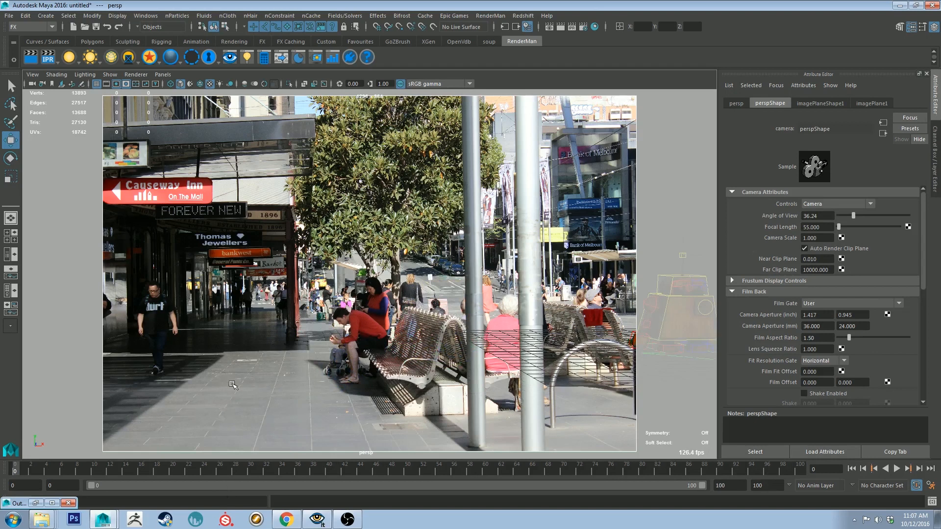
pyautogui.moveTo(297, 383)
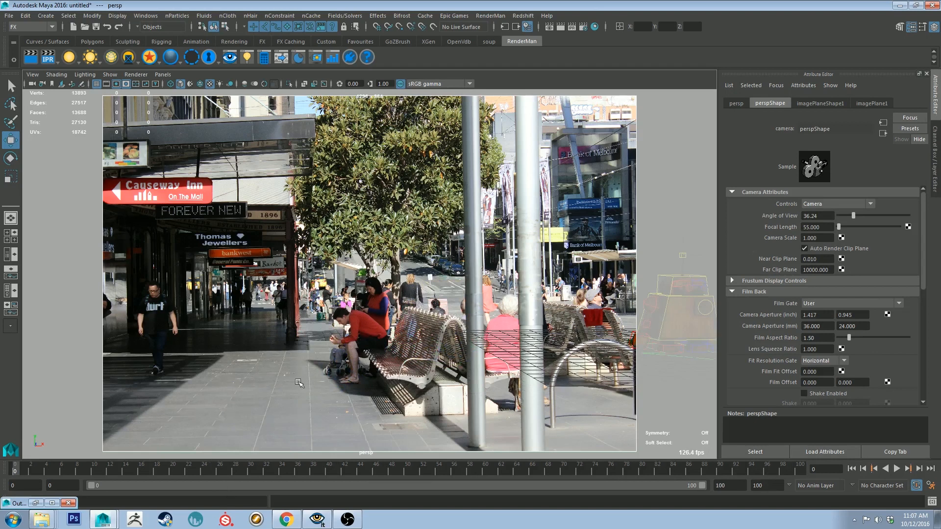
pyautogui.moveTo(265, 416)
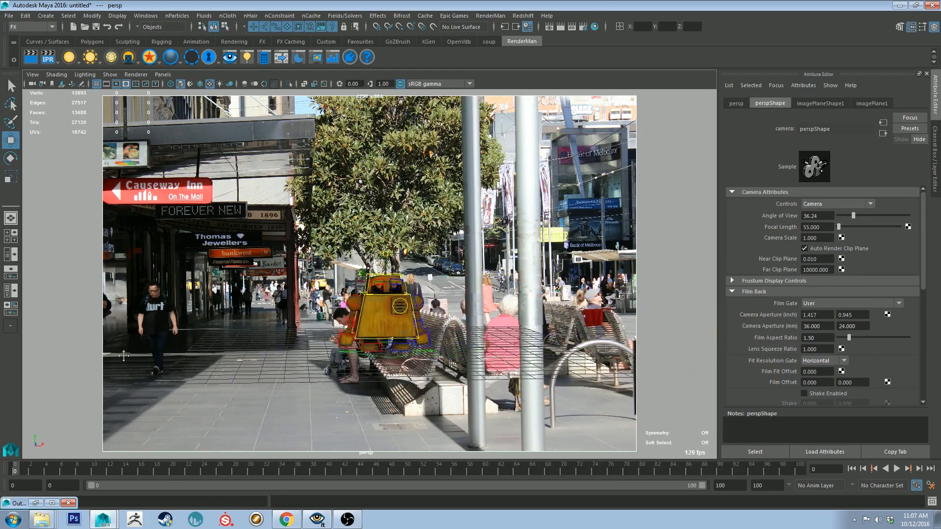
# Move the robot left along the pavement beside the bench
pyautogui.moveTo(124, 356); pyautogui.dragTo(244, 345)
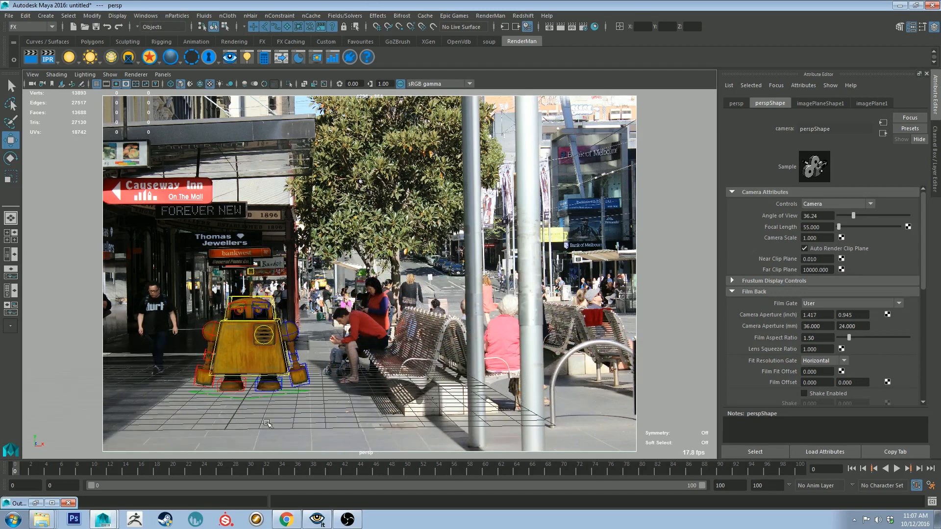
pyautogui.moveTo(314, 416)
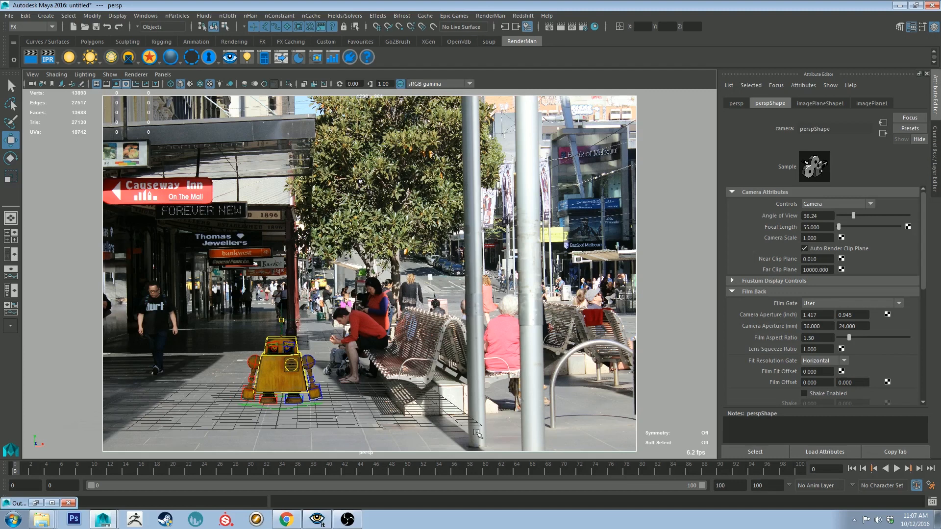
pyautogui.moveTo(269, 425)
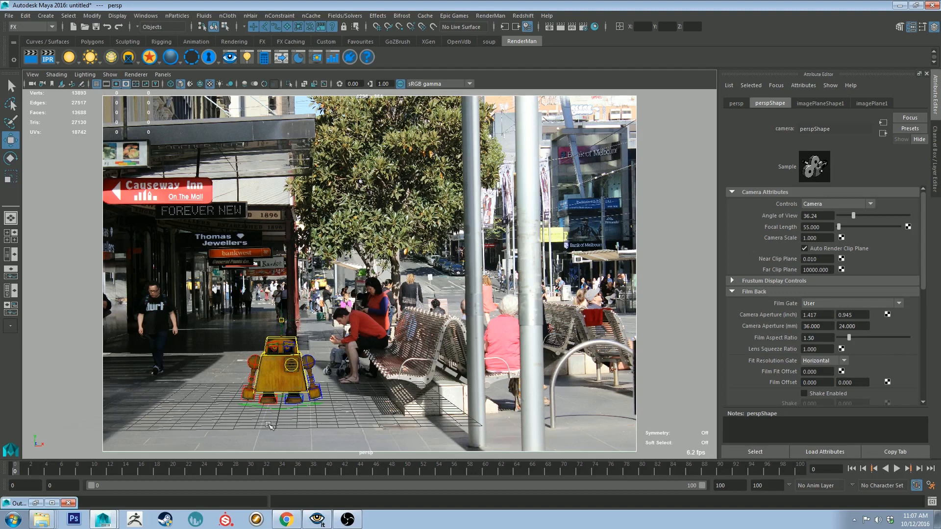
pyautogui.moveTo(354, 395)
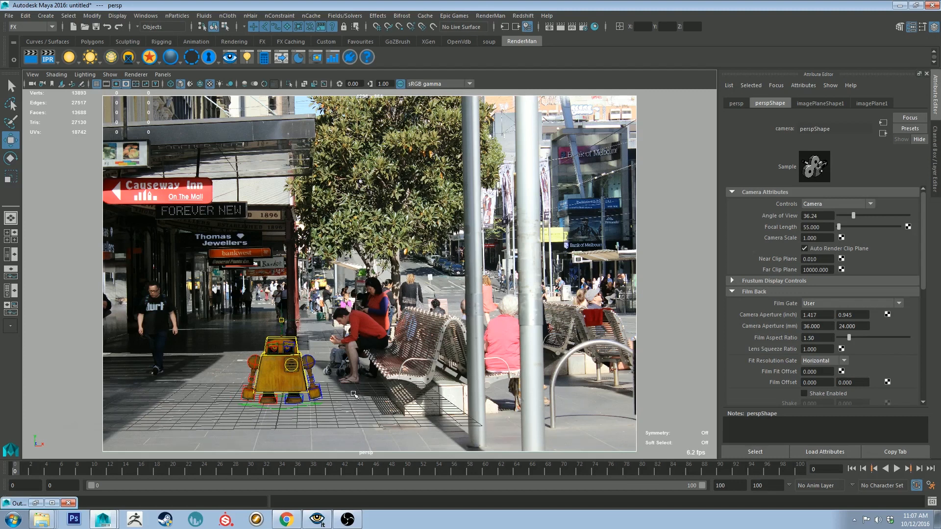
pyautogui.moveTo(344, 382)
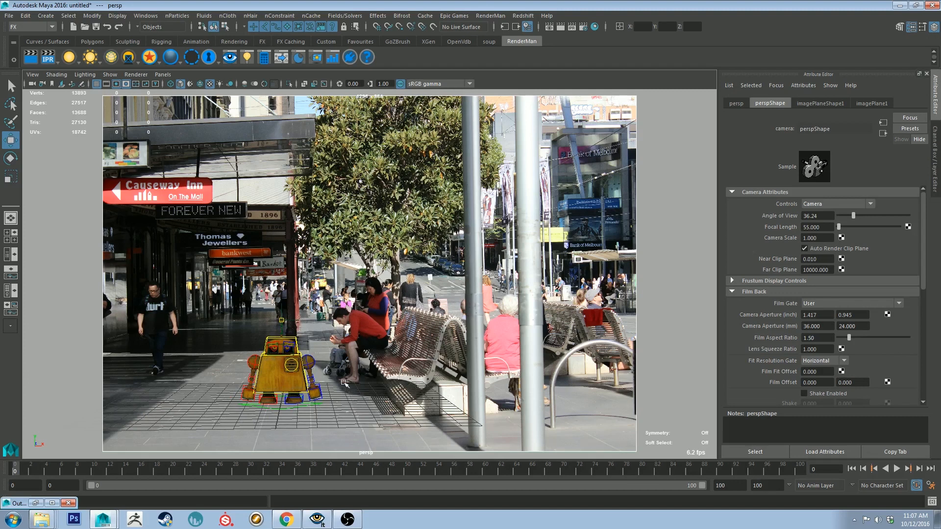
pyautogui.moveTo(282, 414)
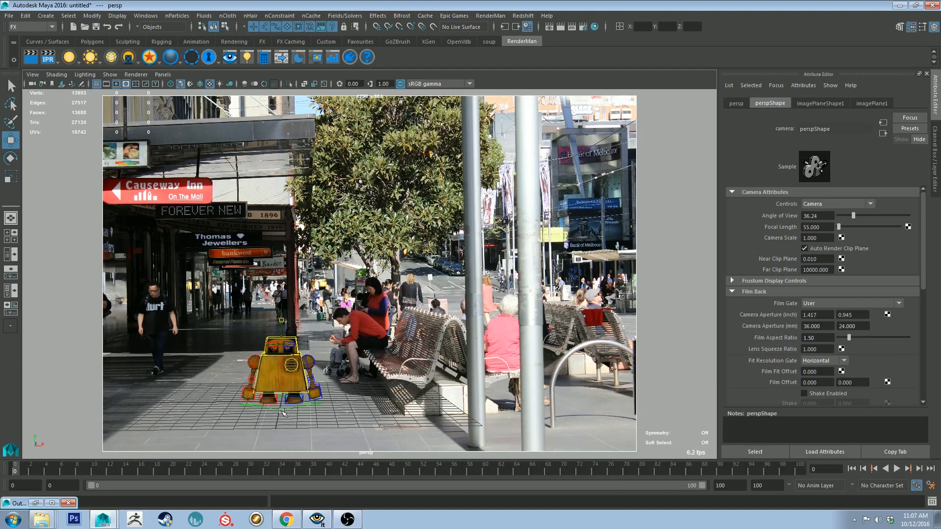
# Aim the persp camera at the selected robot using Look at Selection from the View menu
pyautogui.click(32, 75)
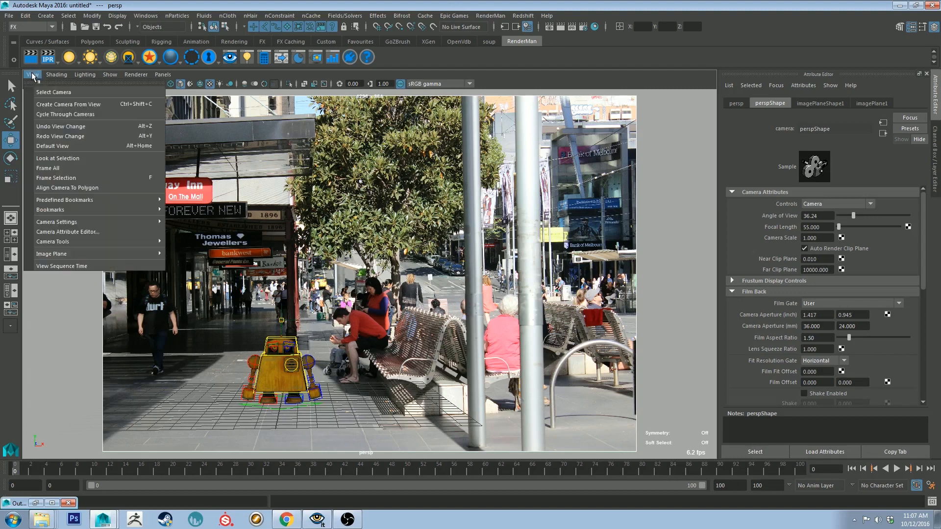
pyautogui.click(50, 209)
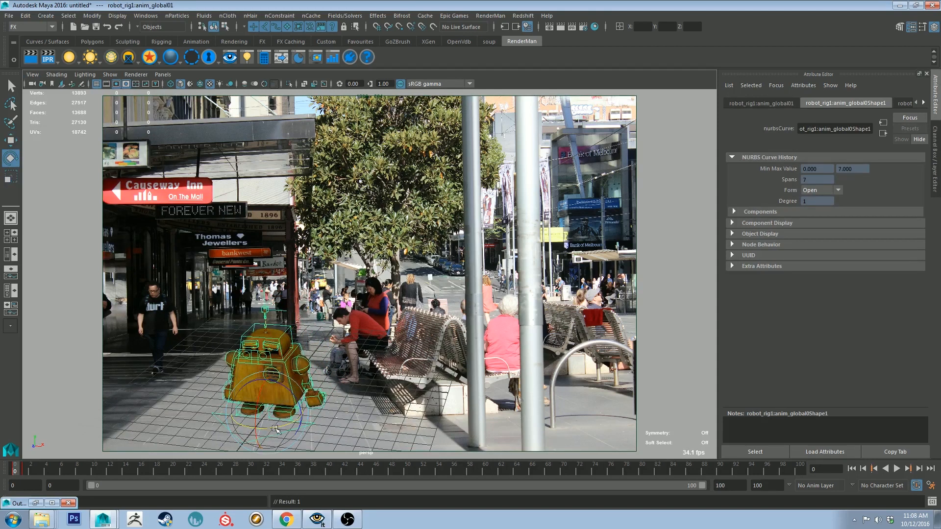
pyautogui.click(32, 74)
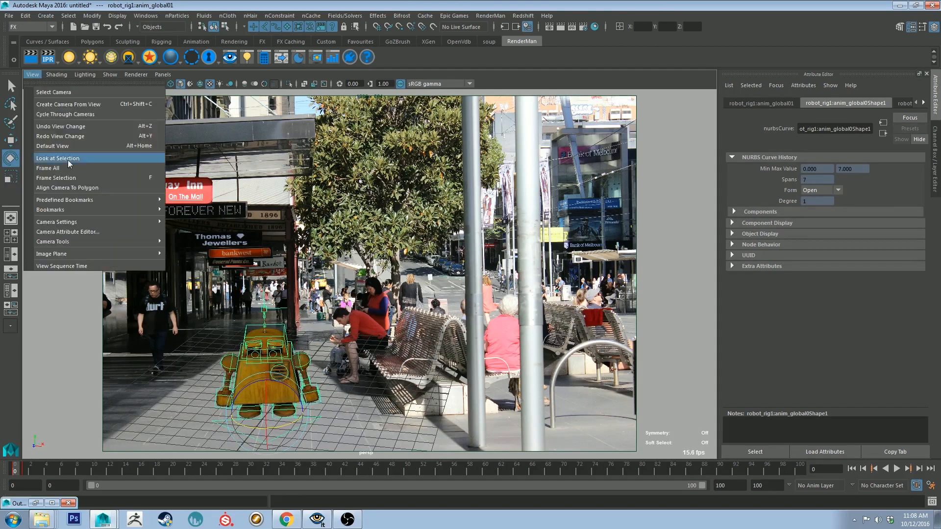
pyautogui.click(57, 158)
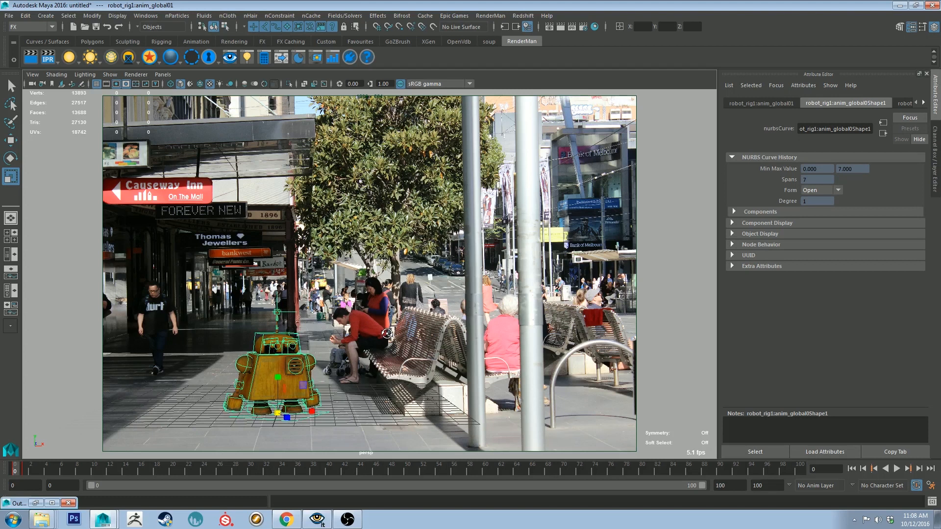
pyautogui.click(32, 75)
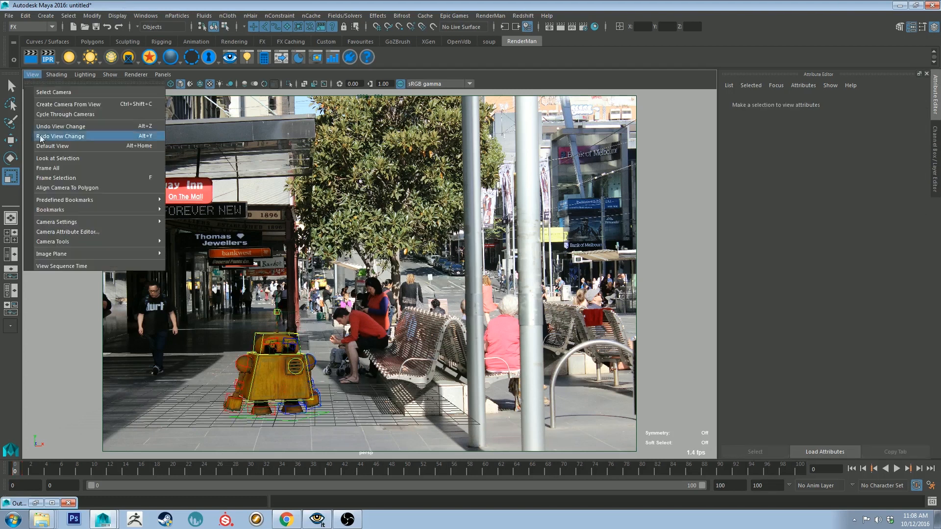
# Save the camera view as bookmark cameraView2 and create a polygon ground plane under the robot
pyautogui.click(50, 209)
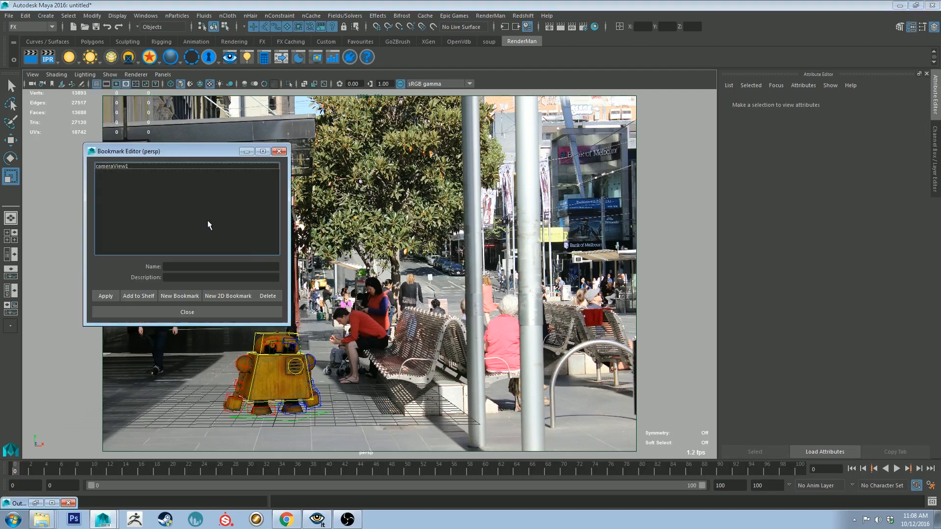
pyautogui.click(179, 296)
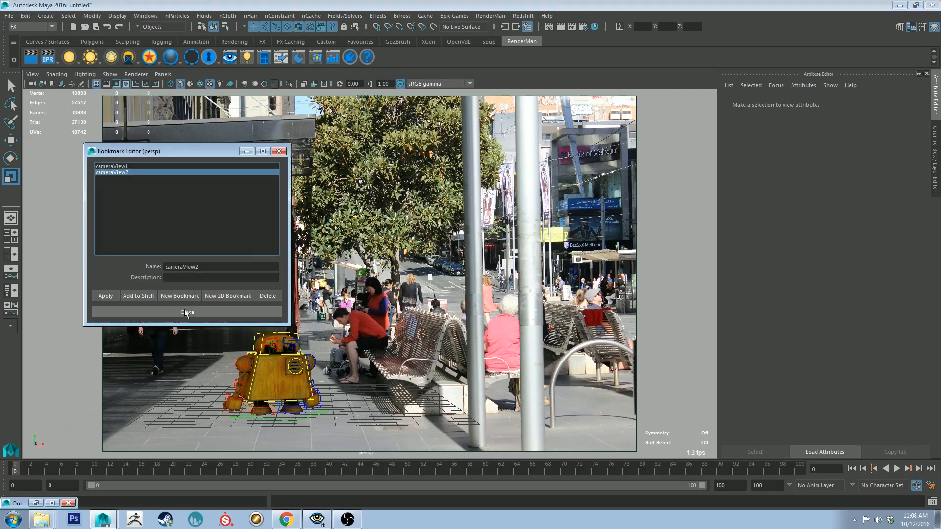
pyautogui.click(186, 313)
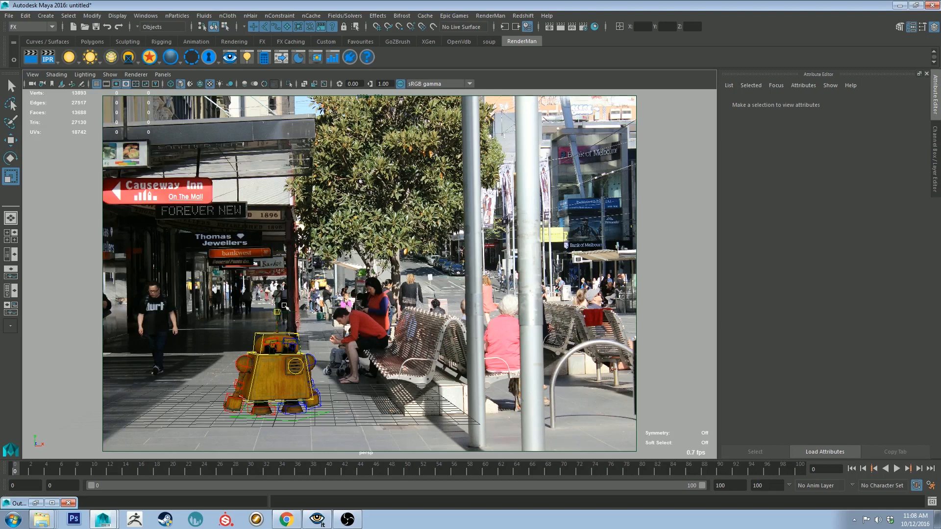
pyautogui.moveTo(102, 89)
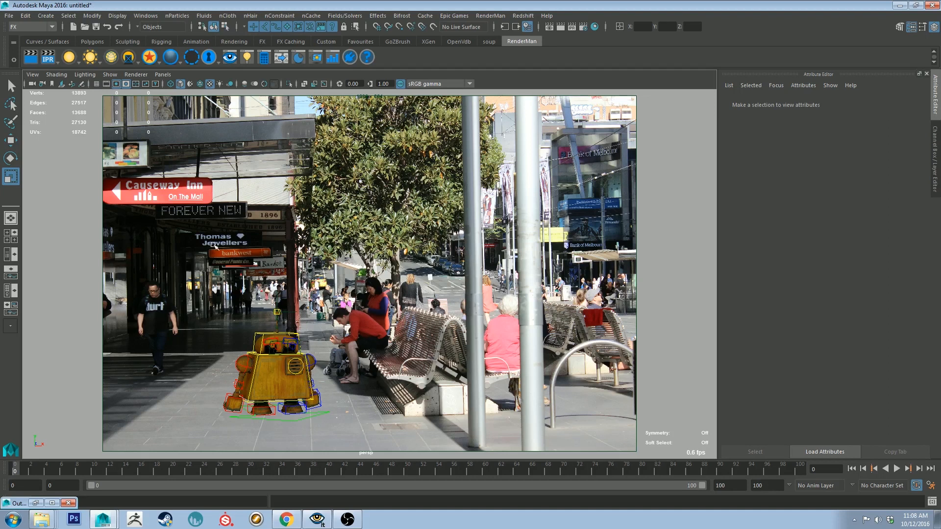
pyautogui.click(92, 41)
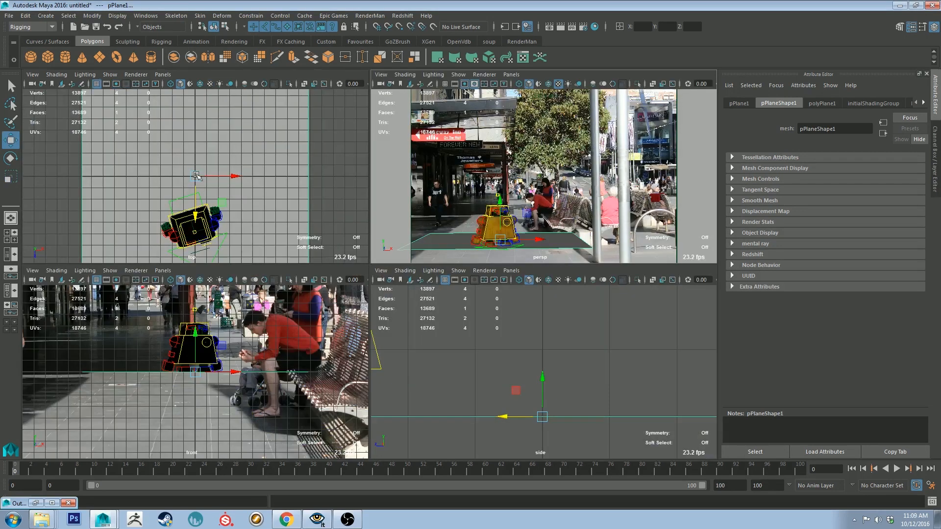
# Return to the single persp view and assign a new PxrSurface material to the plane
pyautogui.press('space')
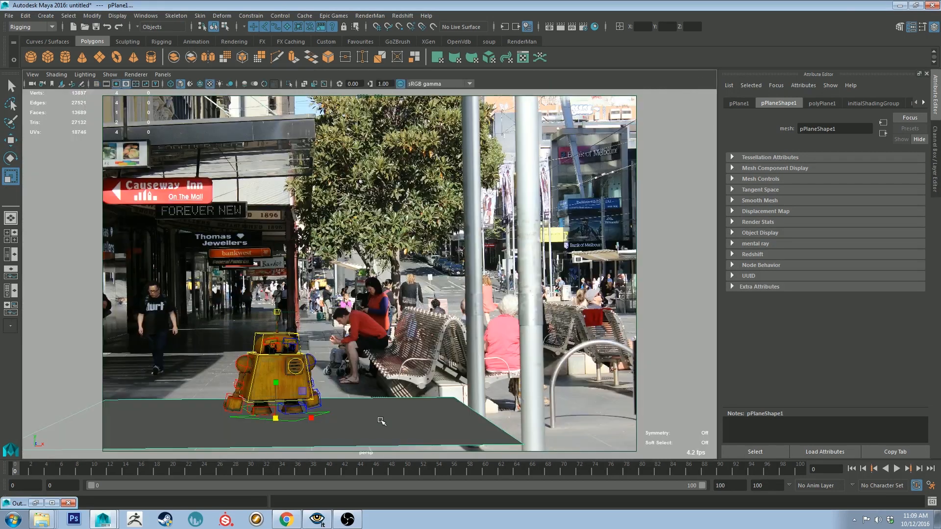
pyautogui.click(522, 41)
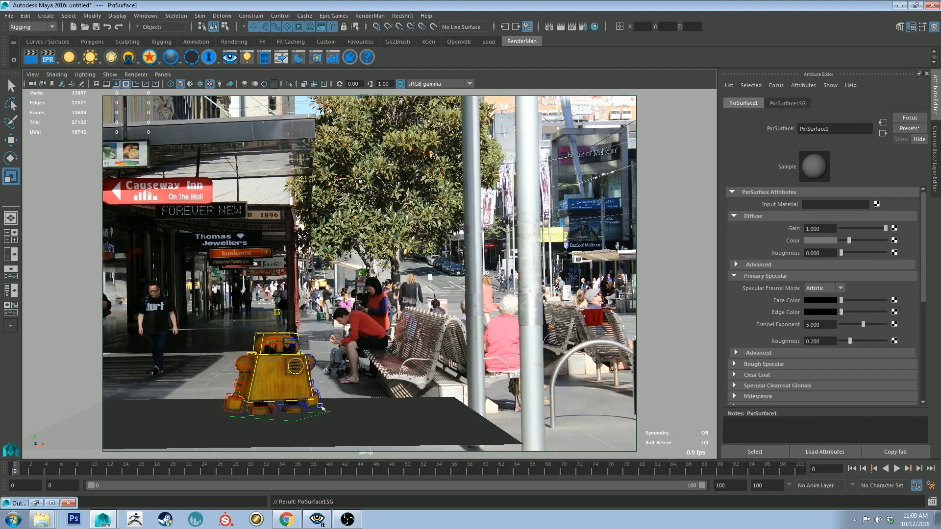
pyautogui.moveTo(353, 430)
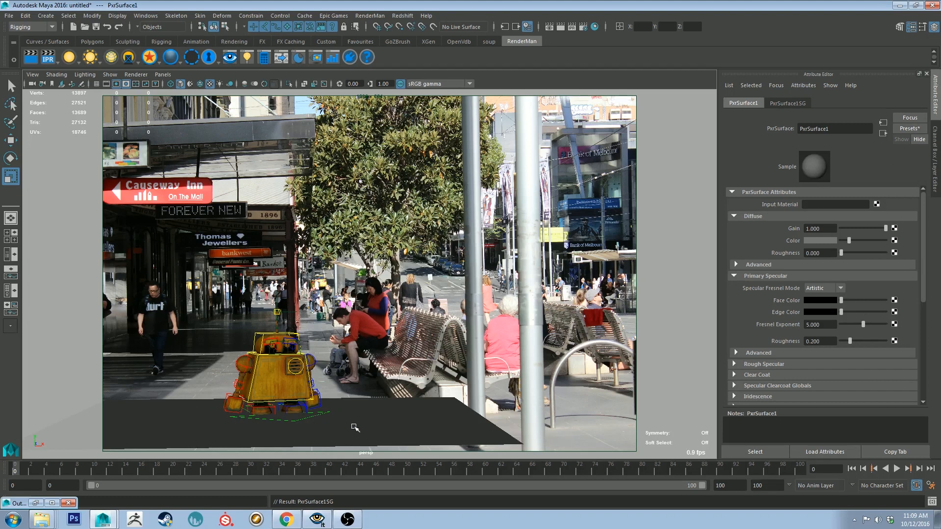
pyautogui.moveTo(213, 376)
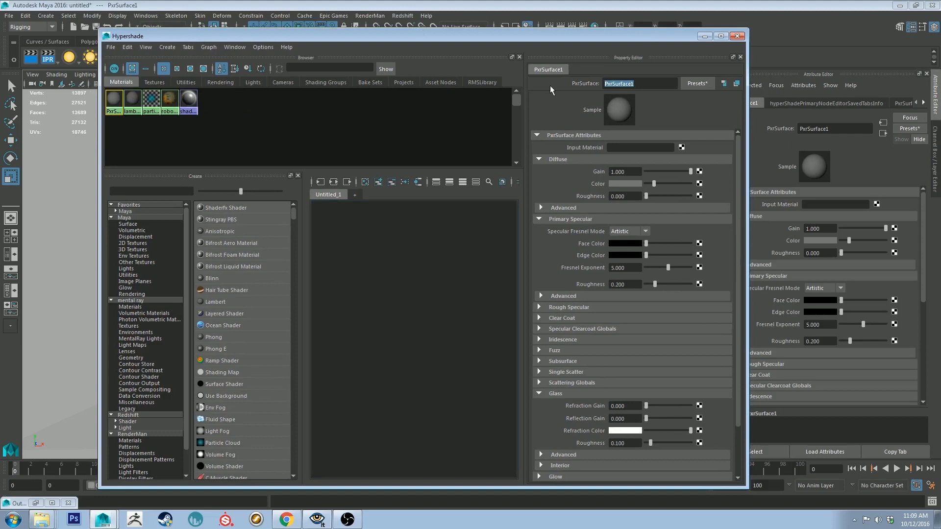
# Name the material groundplane, lighten its diffuse colour, set diffuse roughness ~0.38 and tweak specular roughness
pyautogui.write('groundplane')
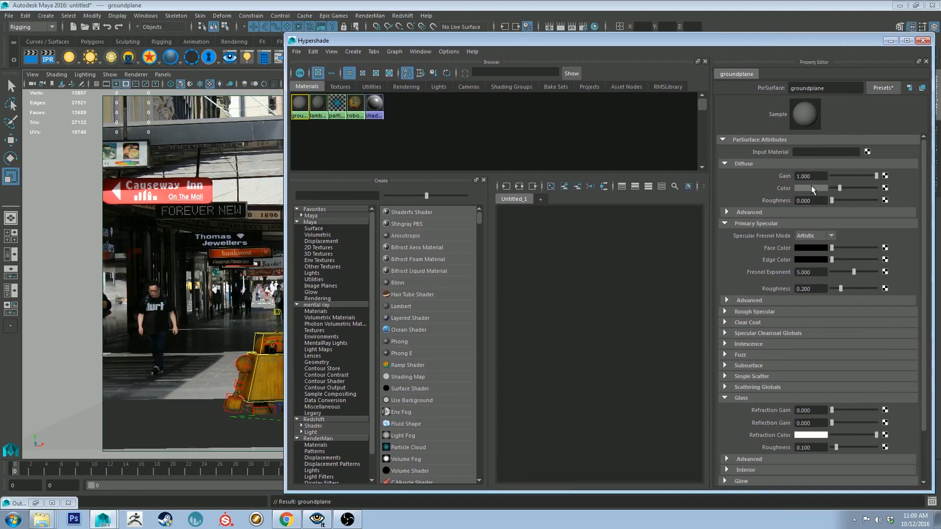
pyautogui.click(811, 189)
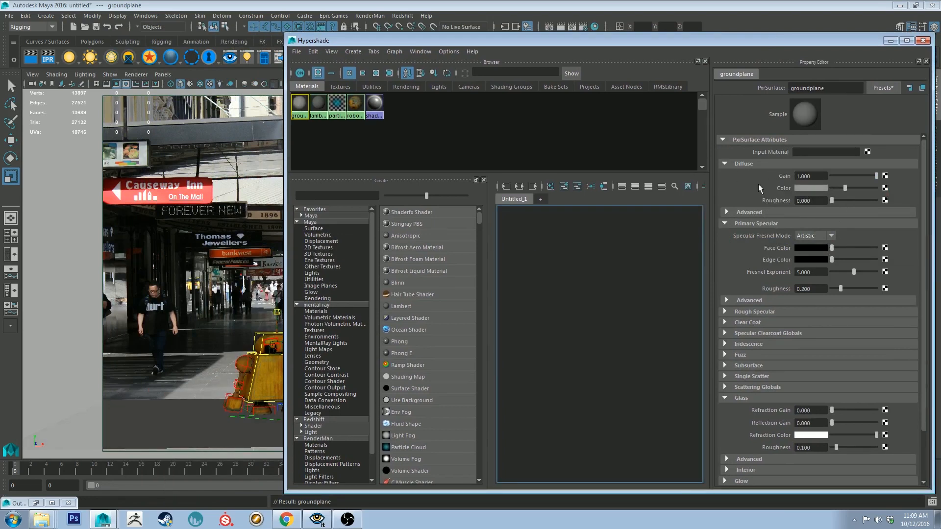
pyautogui.moveTo(811, 200); pyautogui.dragTo(833, 200)
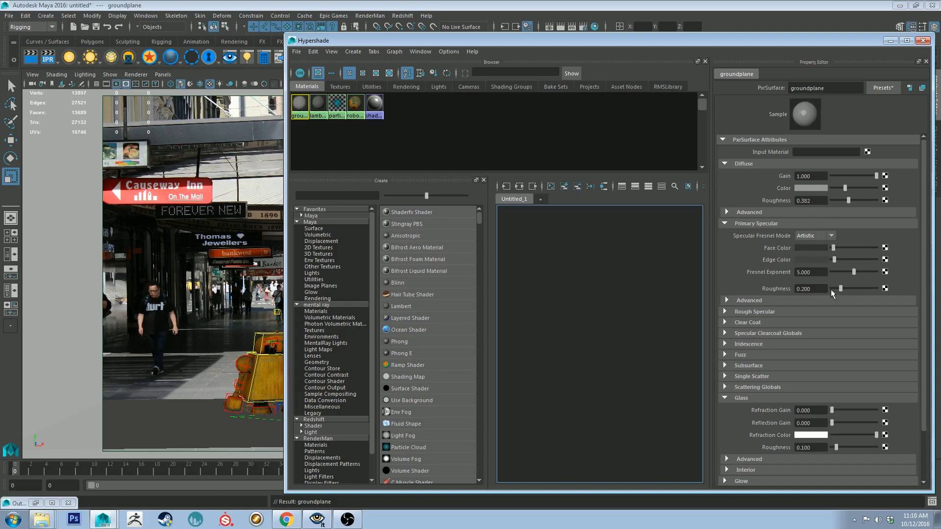
pyautogui.moveTo(846, 289); pyautogui.dragTo(862, 288)
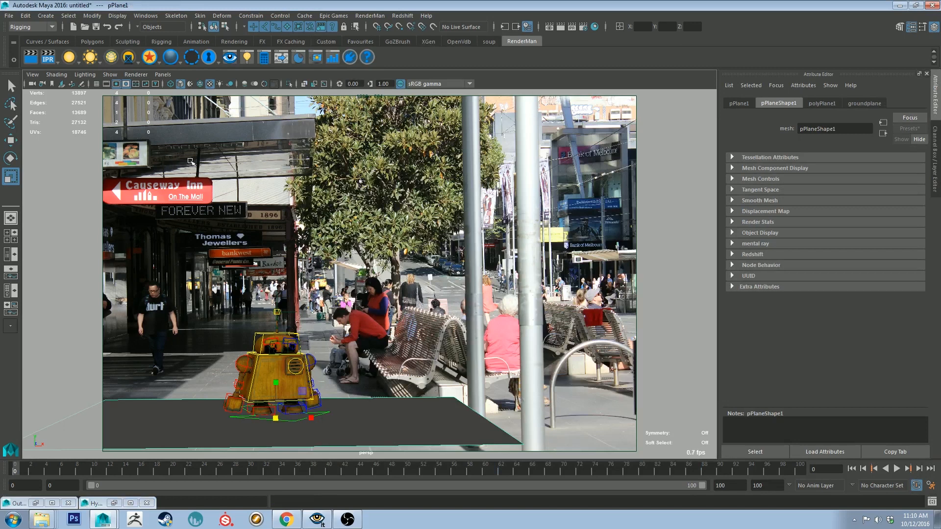
pyautogui.moveTo(394, 426)
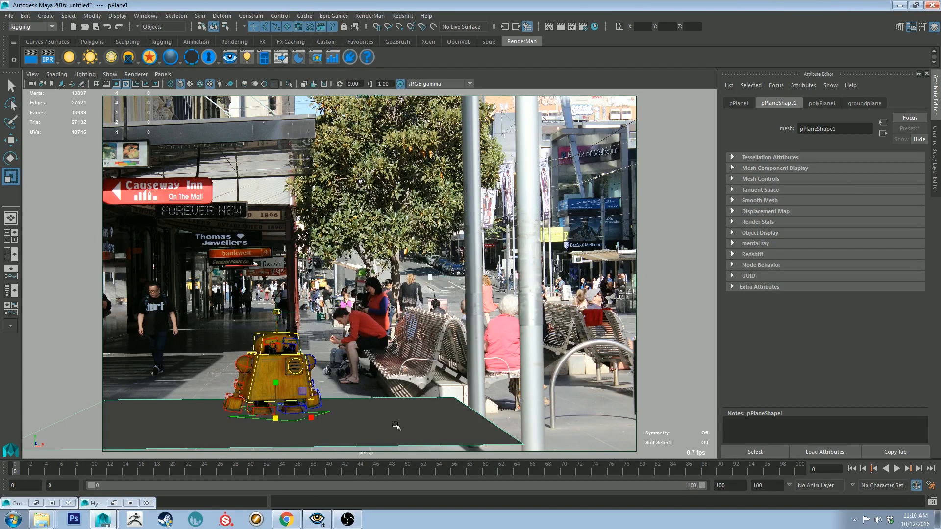
pyautogui.moveTo(386, 417)
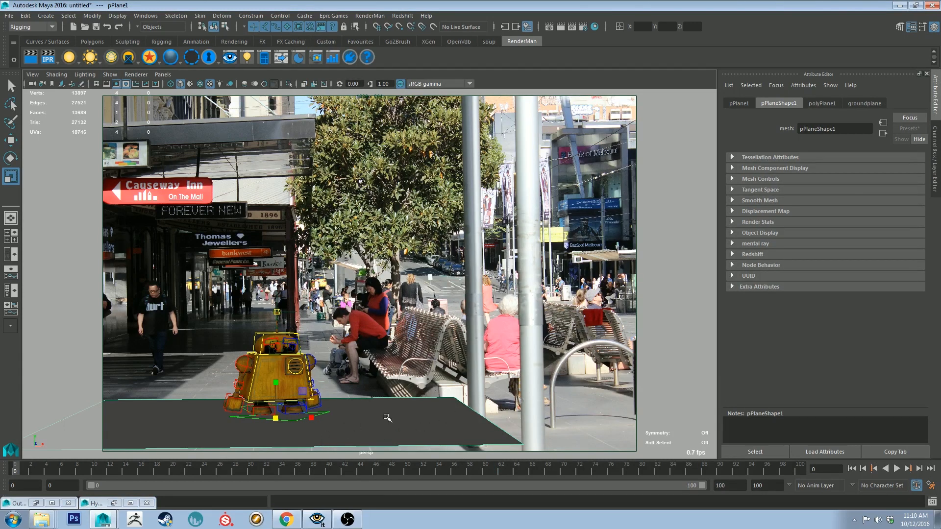
pyautogui.moveTo(383, 418)
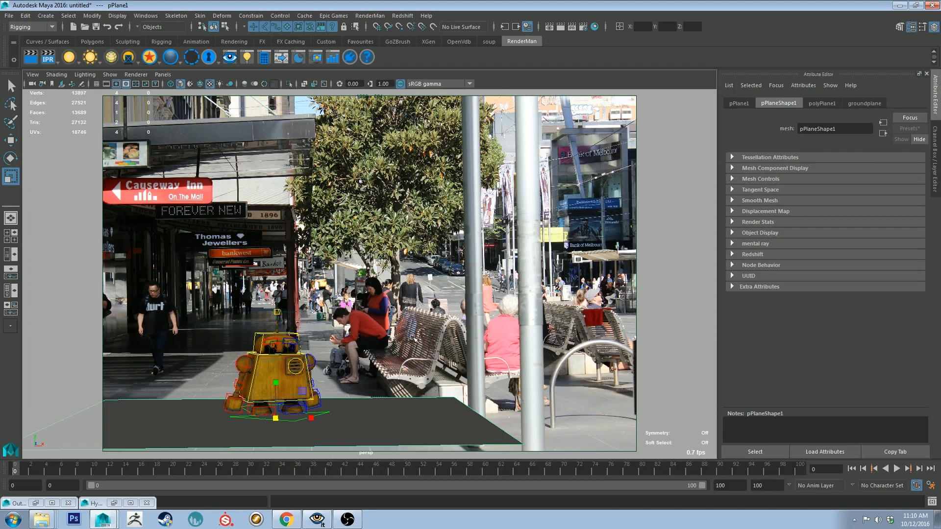
pyautogui.moveTo(357, 405)
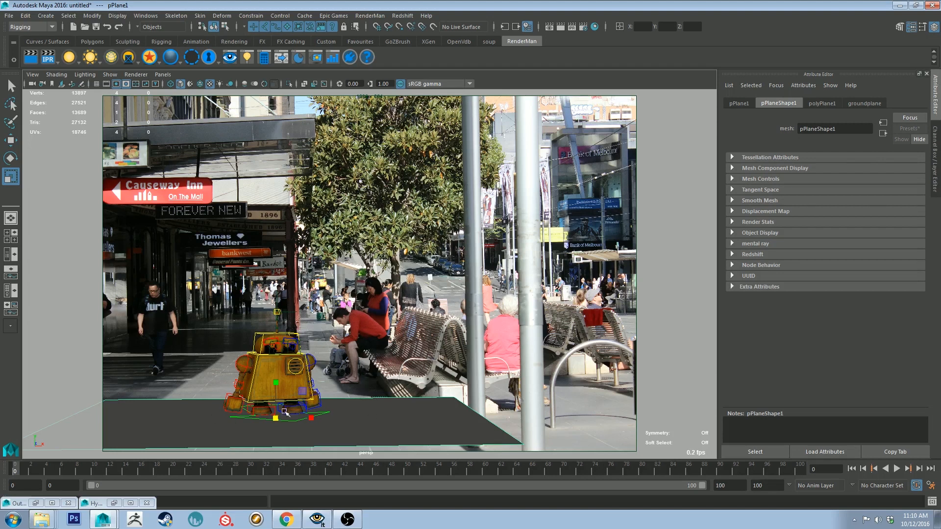
pyautogui.moveTo(384, 411)
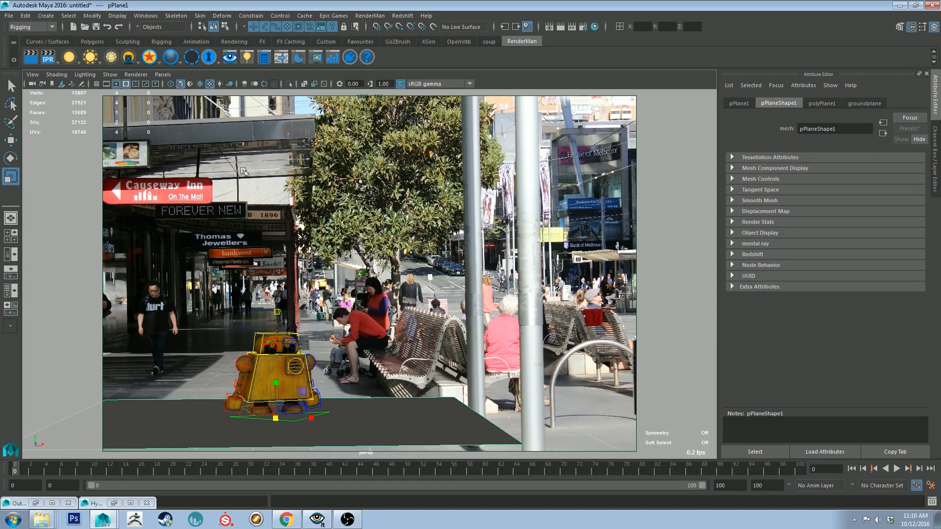
pyautogui.moveTo(149, 86)
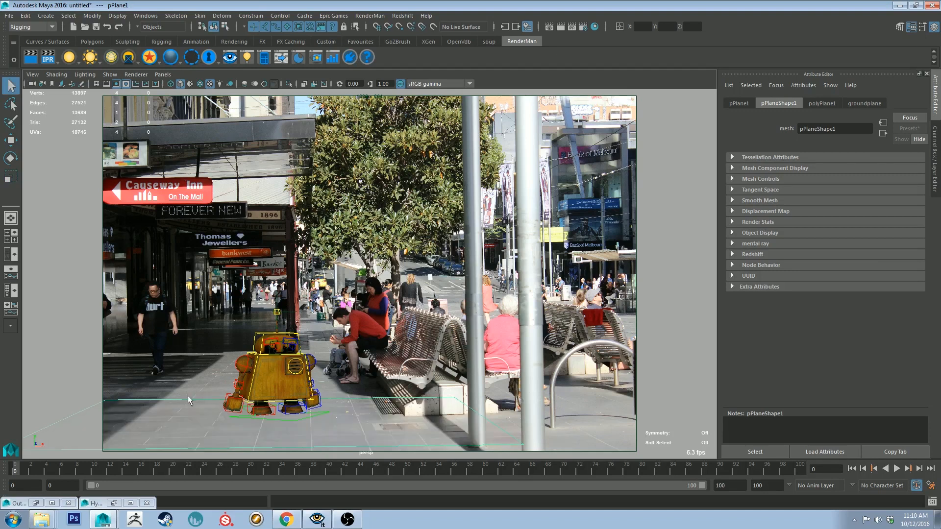
pyautogui.moveTo(747, 130)
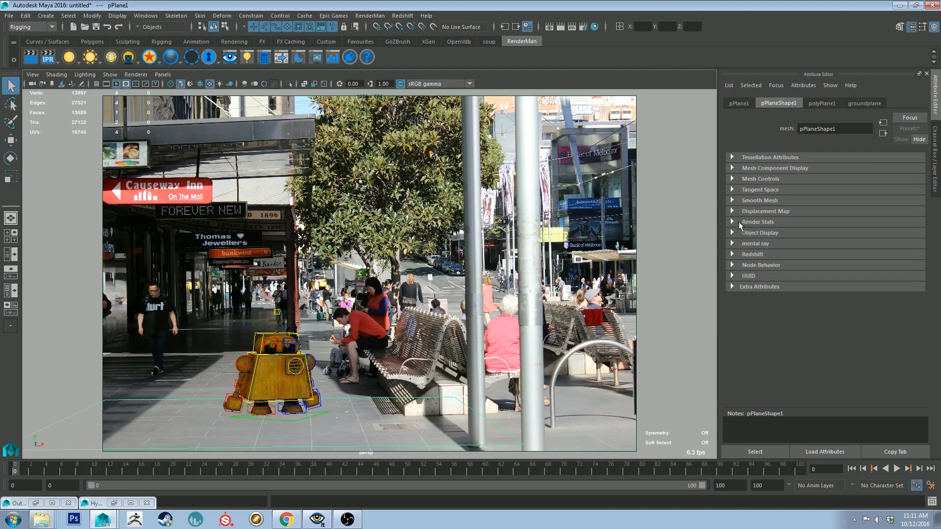
# Make the ground plane a Hold-Out in Render Stats and enable RenderMan's Output Shadow AOV under Advanced
pyautogui.click(733, 222)
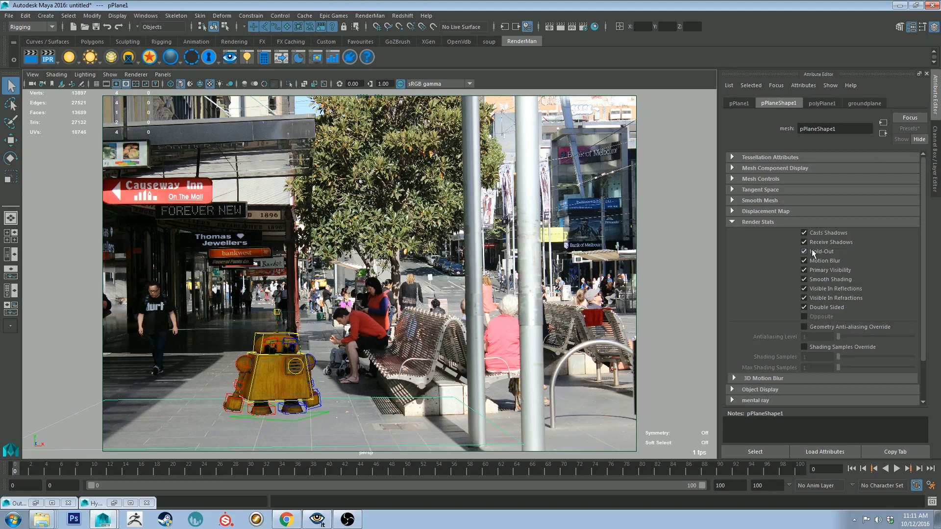
pyautogui.click(577, 26)
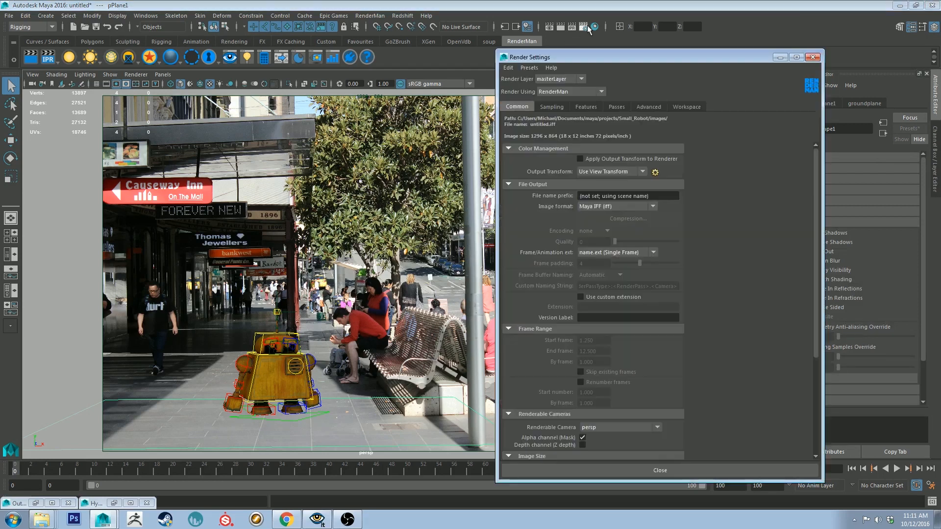
pyautogui.click(649, 106)
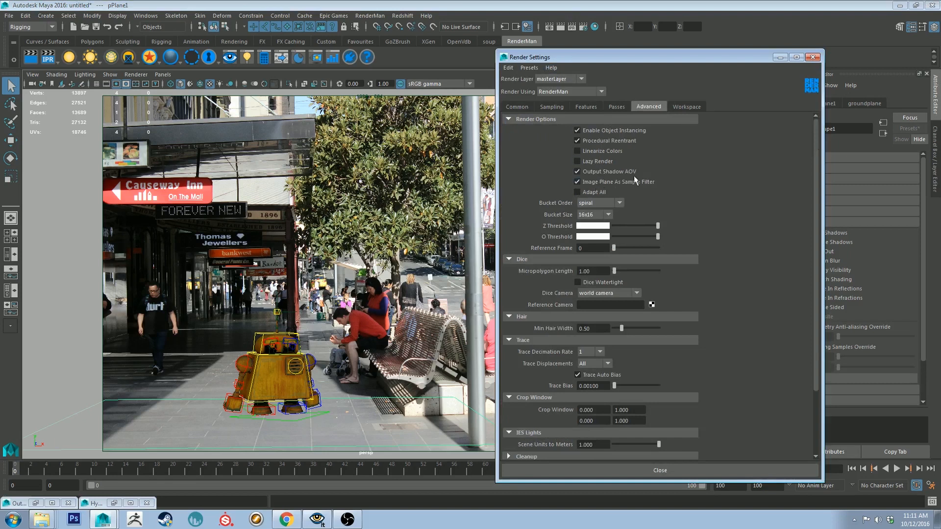
pyautogui.click(577, 192)
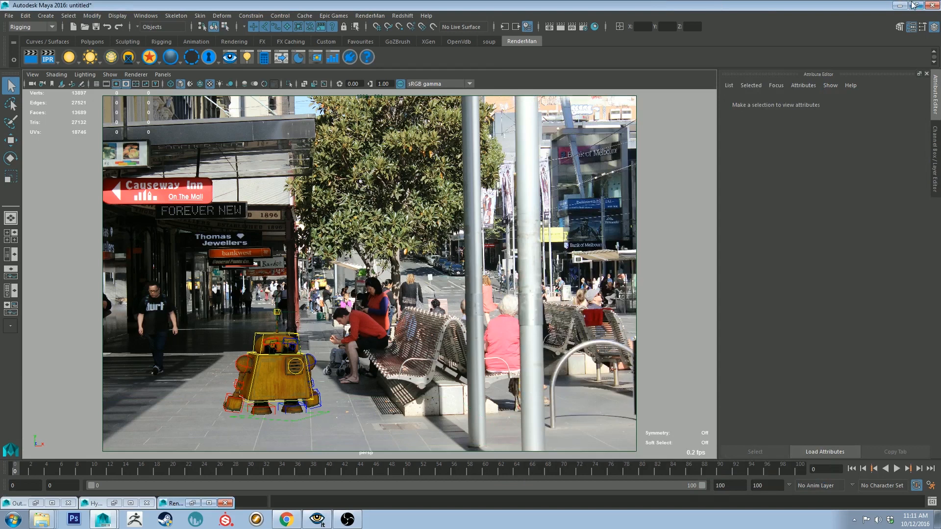
pyautogui.moveTo(912, 5)
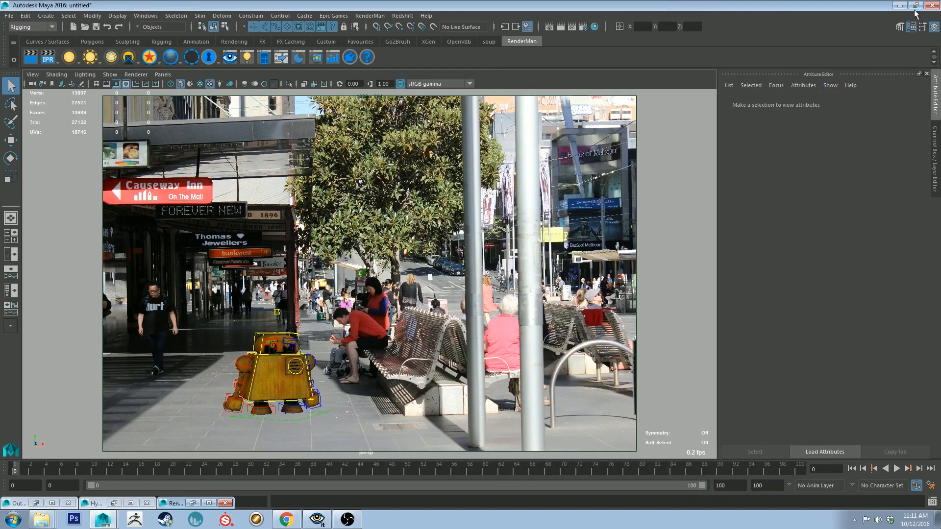
# Restore down the Maya window so the IPR render can sit beside it
pyautogui.click(915, 8)
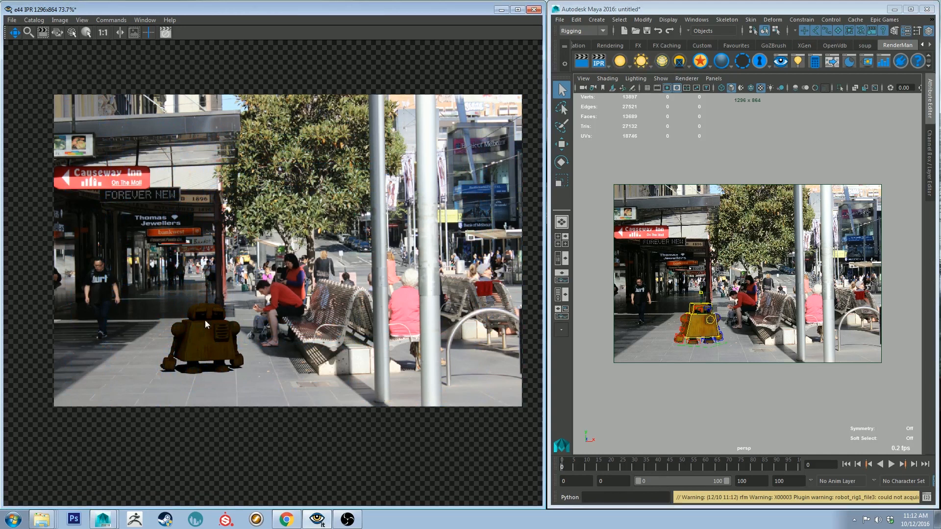
pyautogui.moveTo(198, 381)
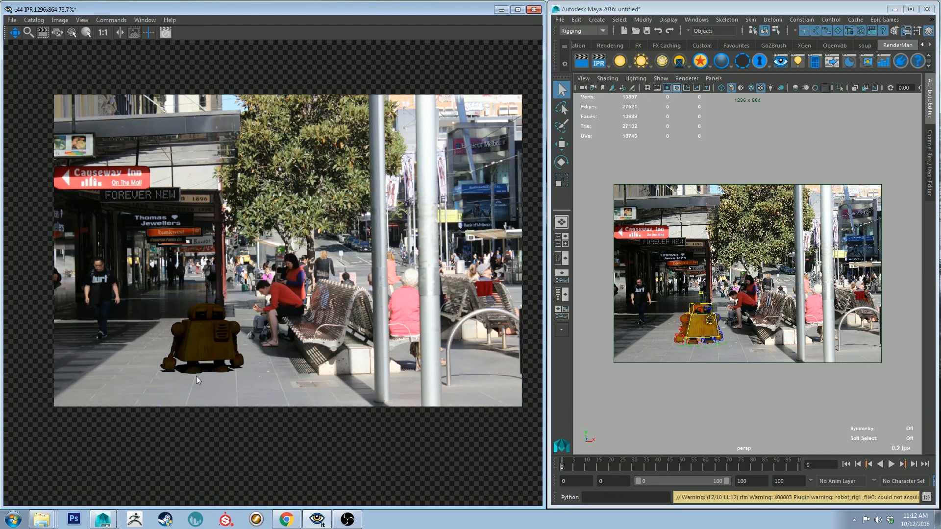
pyautogui.moveTo(175, 372)
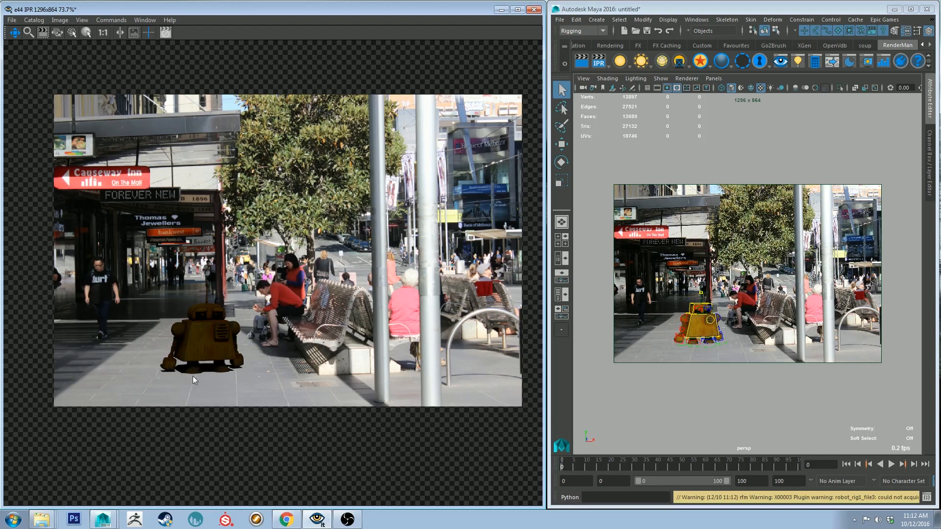
pyautogui.moveTo(186, 357)
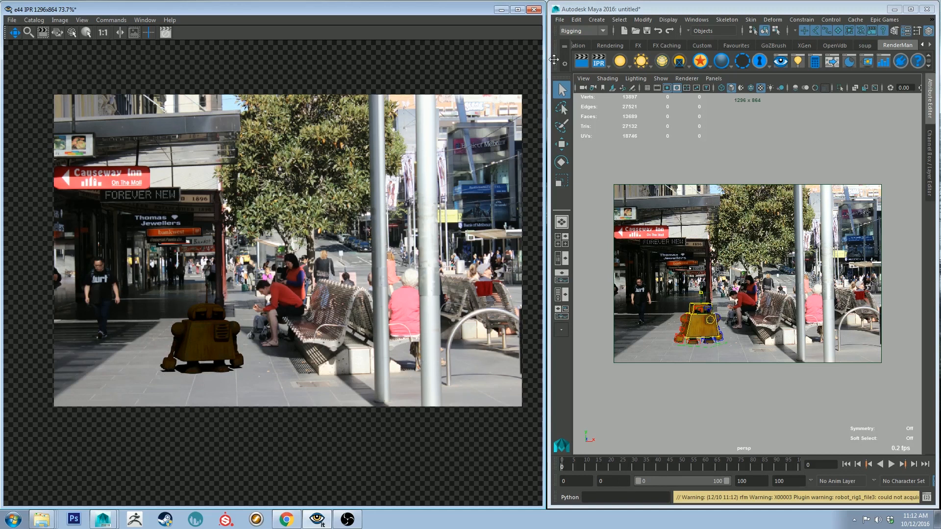
# Maximize Maya again and list the RenderMan shelf's light types
pyautogui.click(922, 8)
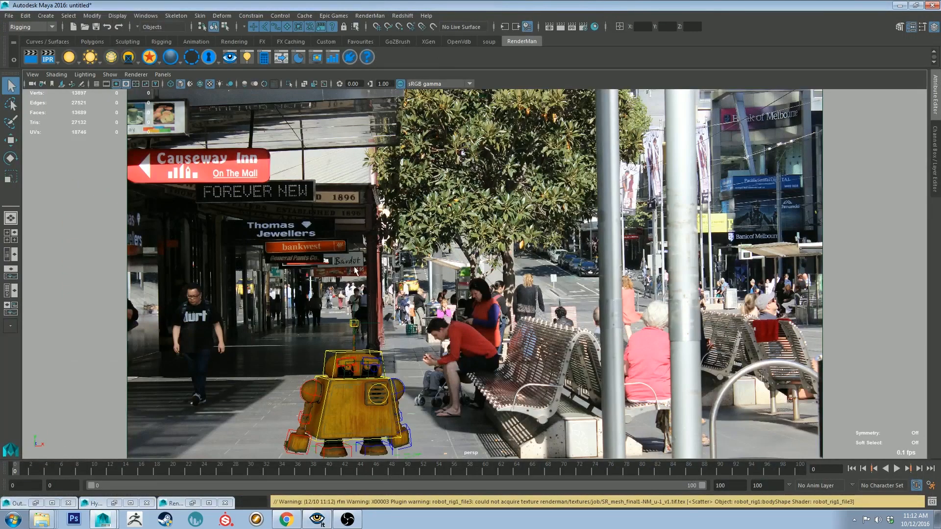
pyautogui.moveTo(370, 248)
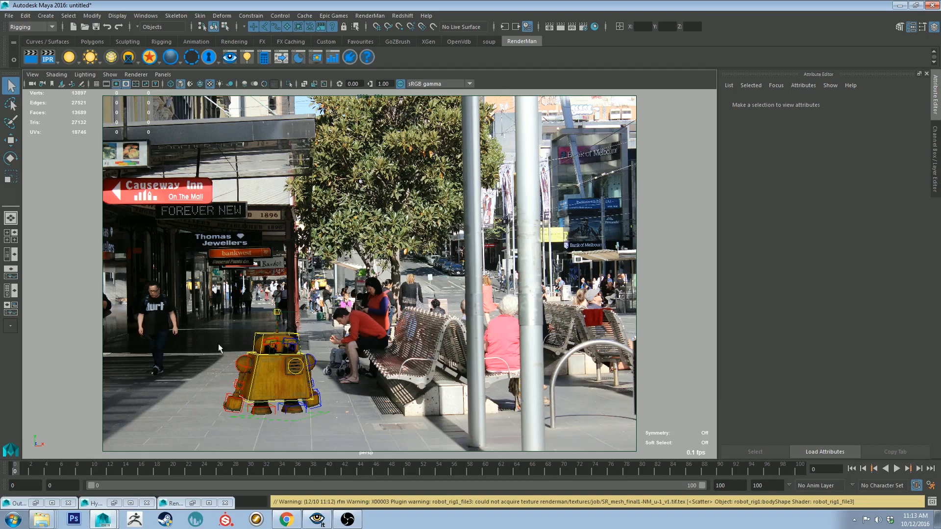
pyautogui.moveTo(241, 135)
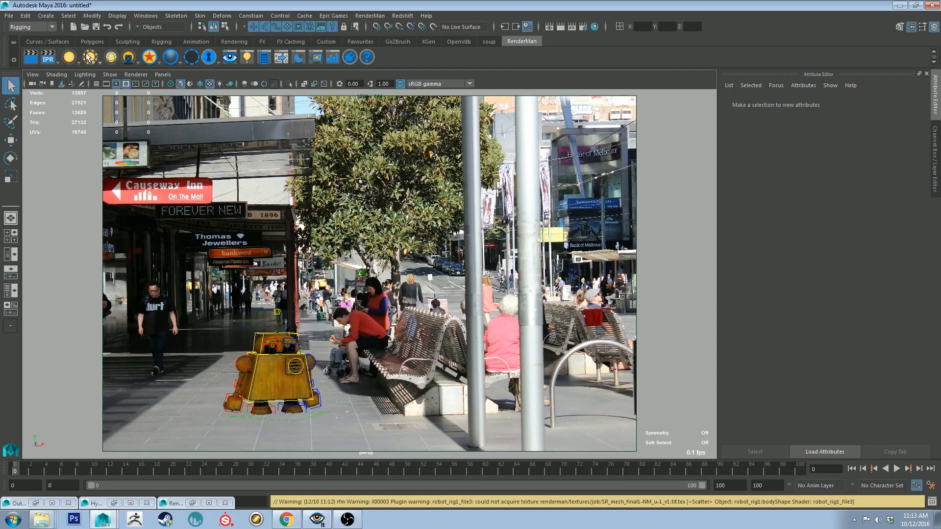
pyautogui.click(70, 57)
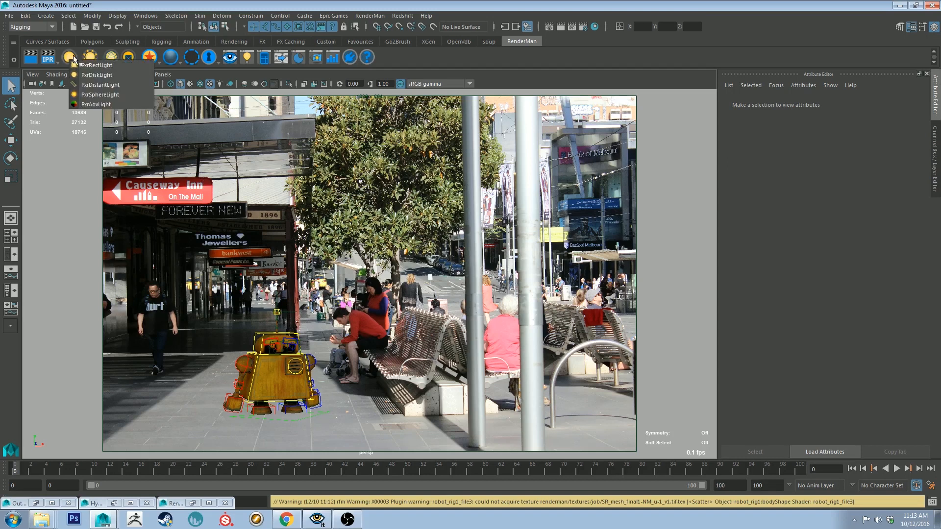
# Add a PxrDistantLight sun and start a polygon cube from the Polygons shelf
pyautogui.click(100, 84)
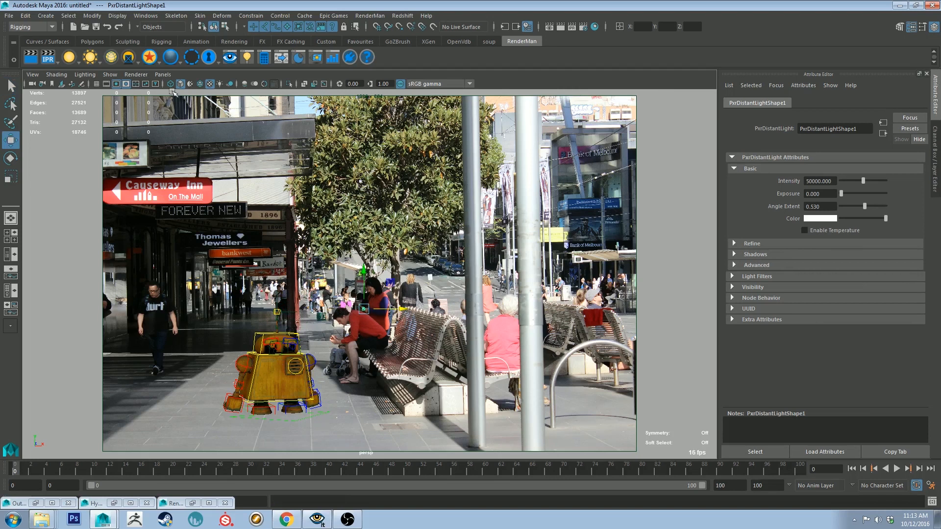
pyautogui.click(92, 41)
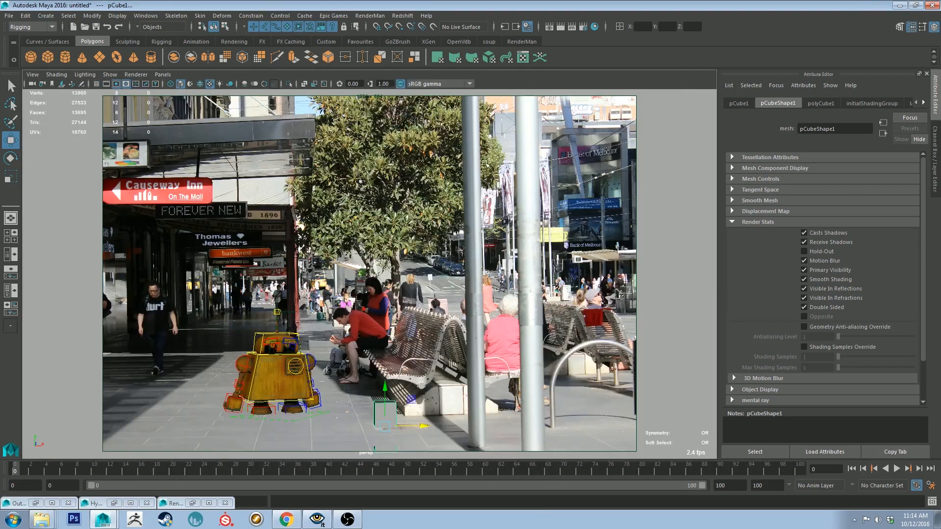
pyautogui.moveTo(421, 335)
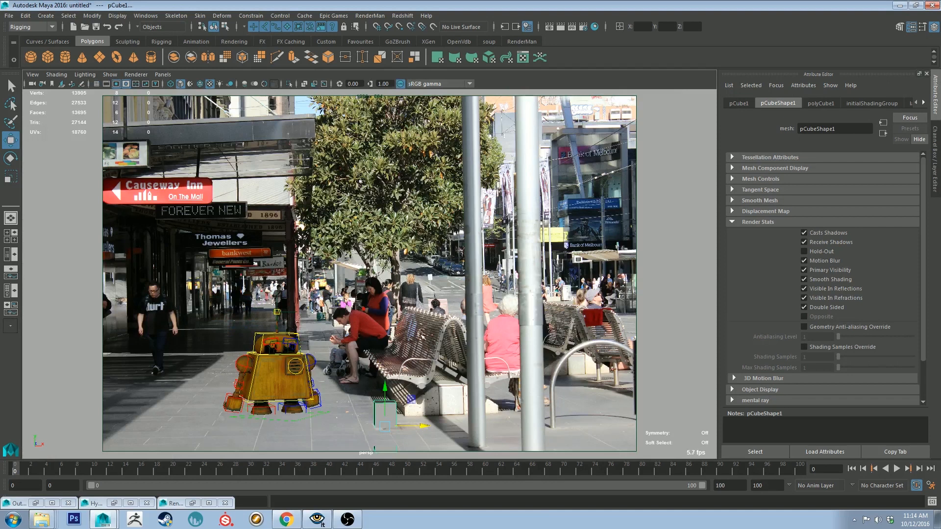
pyautogui.moveTo(434, 420)
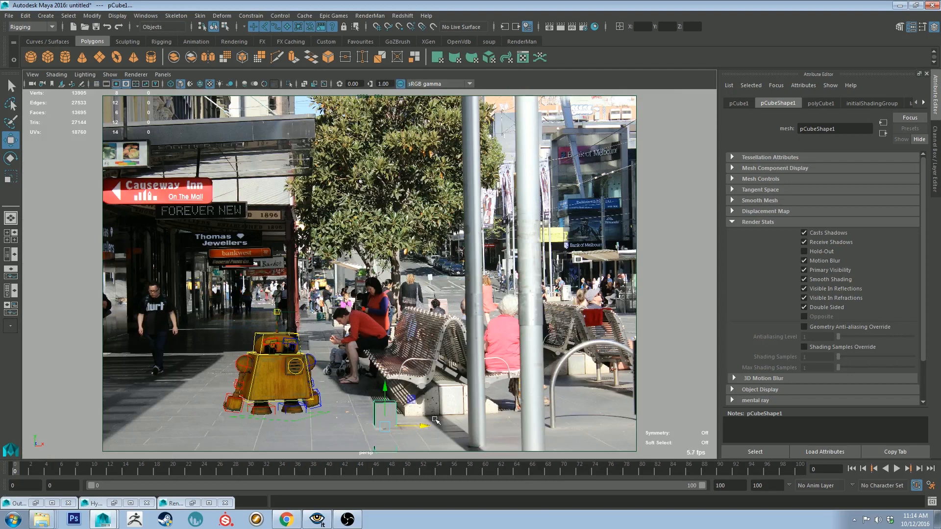
pyautogui.moveTo(534, 194)
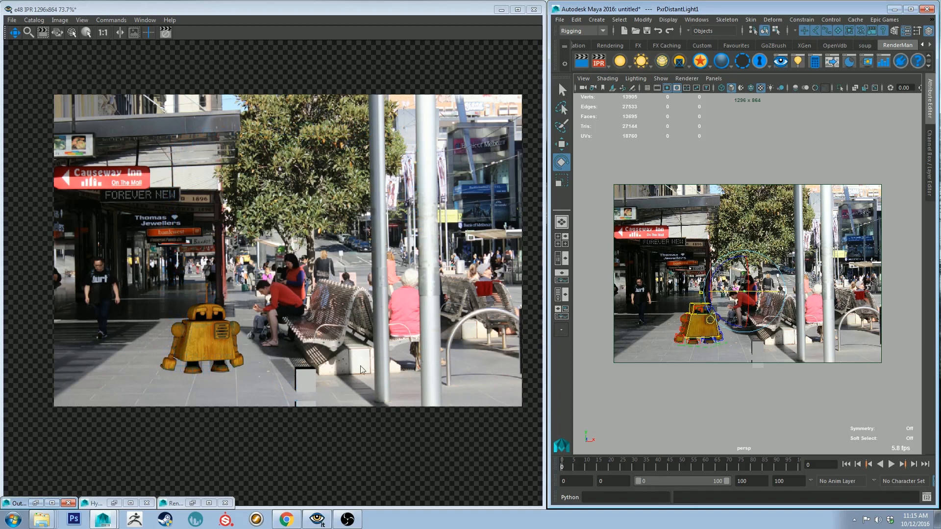
pyautogui.moveTo(306, 375)
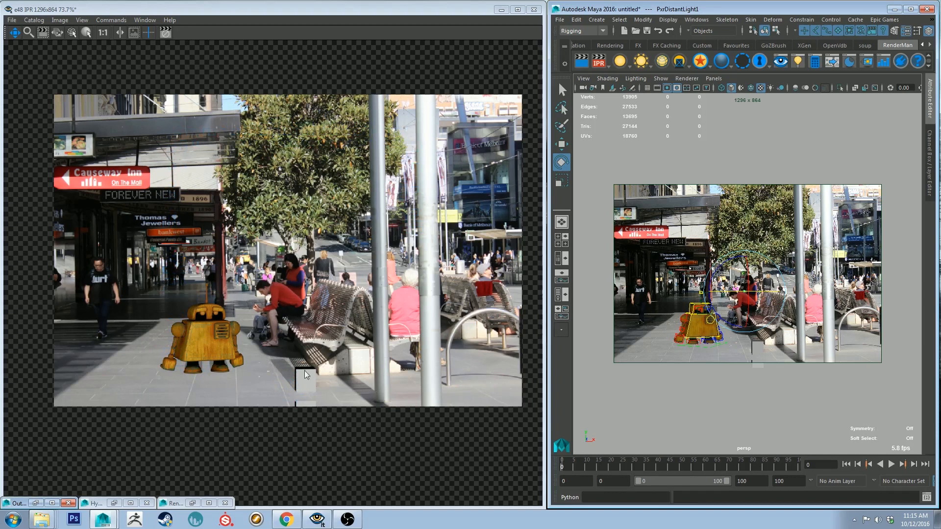
pyautogui.moveTo(333, 231)
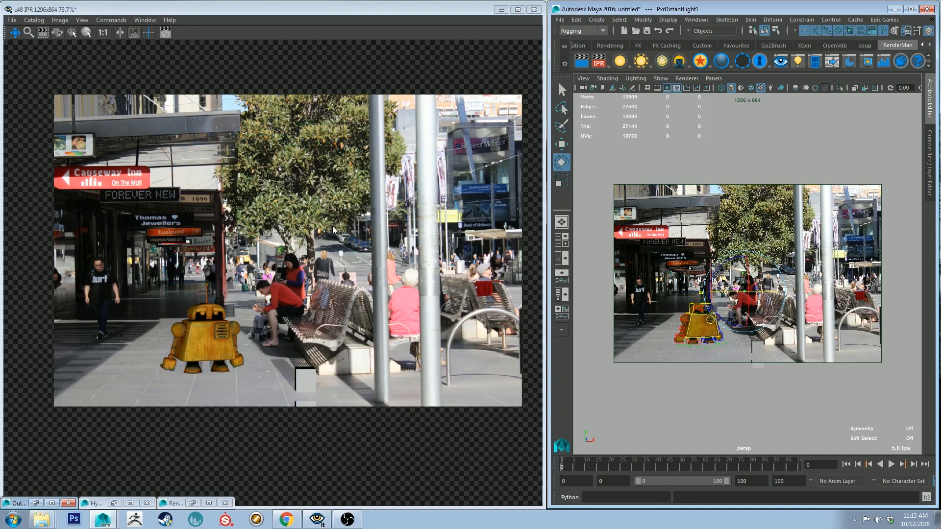
pyautogui.moveTo(343, 359)
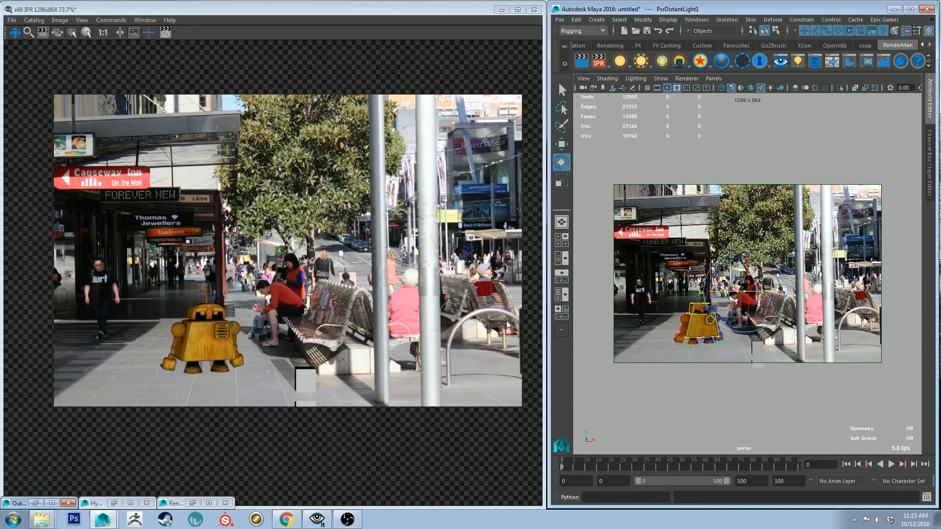
pyautogui.moveTo(453, 383)
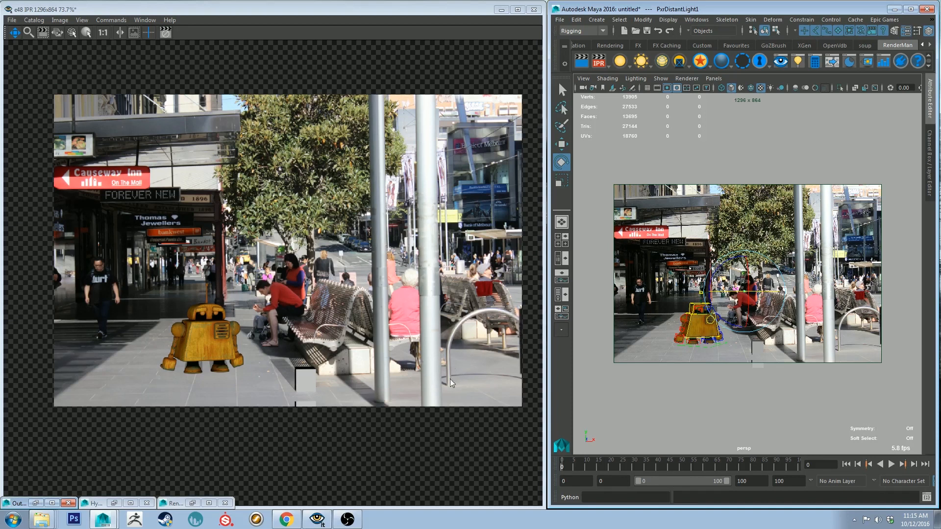
pyautogui.moveTo(516, 384)
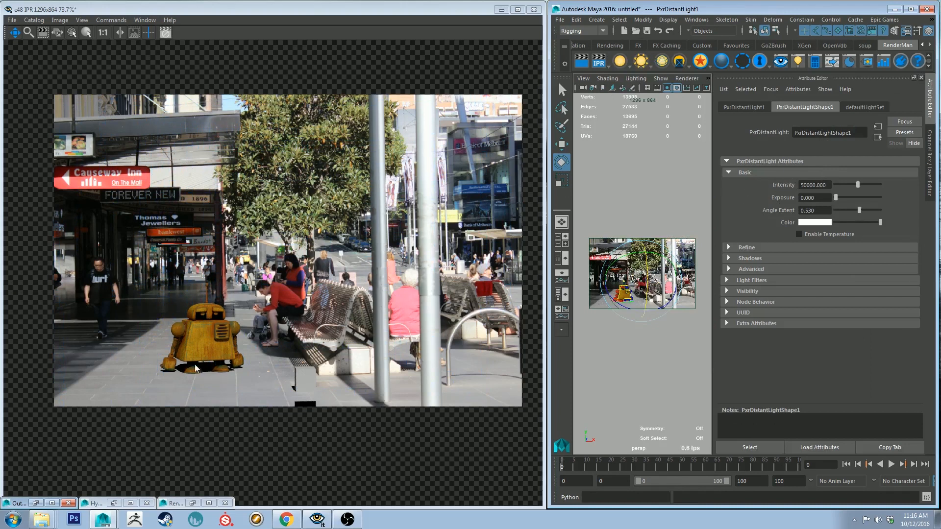
pyautogui.moveTo(796, 258)
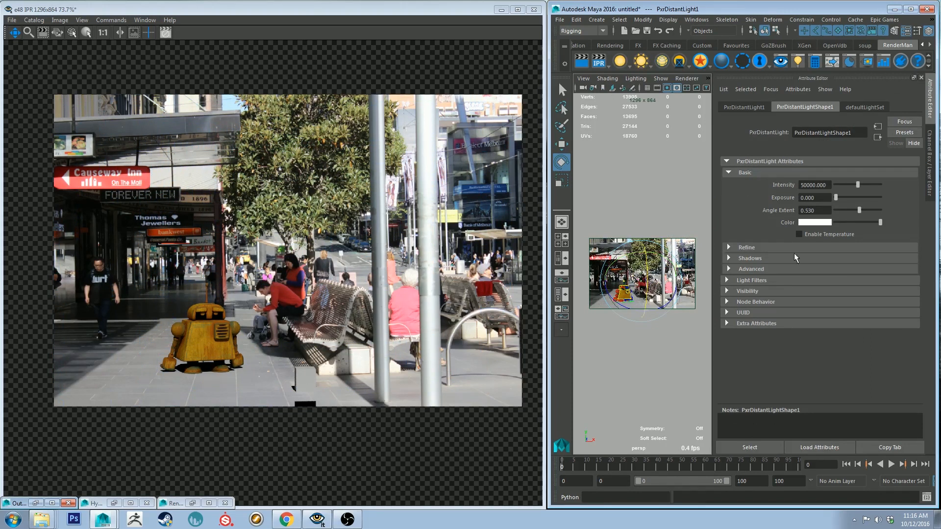
# Tint the sun light's colour a faint warm white, hue about 42.75 and saturation 0.096
pyautogui.click(814, 223)
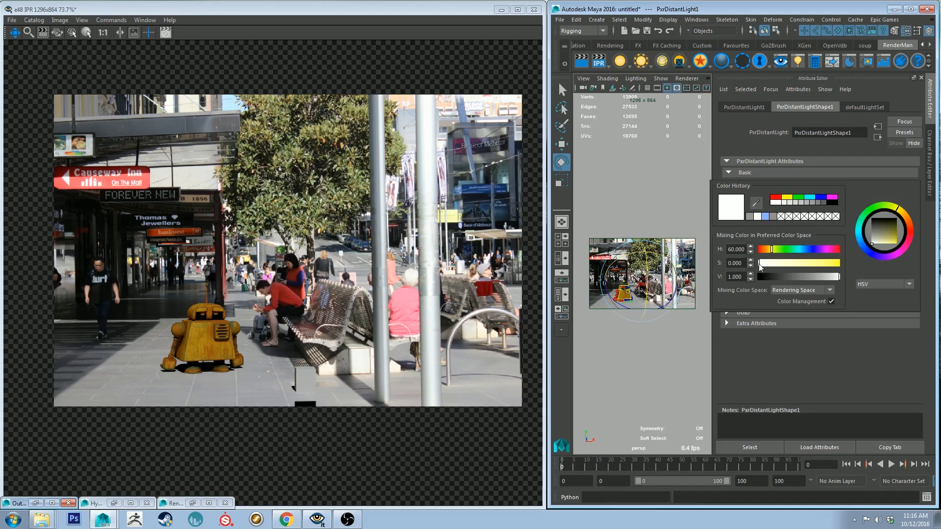
pyautogui.moveTo(766, 263); pyautogui.dragTo(770, 263)
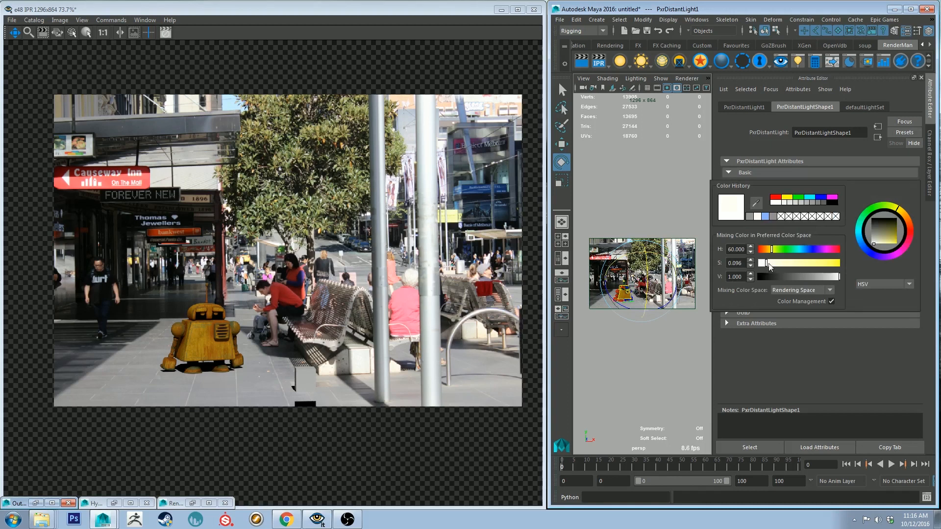
pyautogui.moveTo(787, 249); pyautogui.dragTo(765, 249)
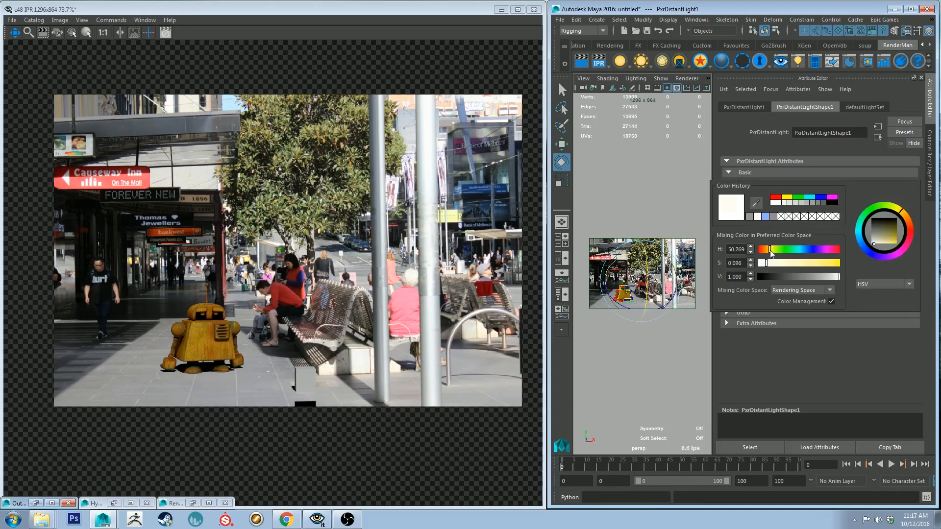
pyautogui.moveTo(775, 250); pyautogui.dragTo(765, 250)
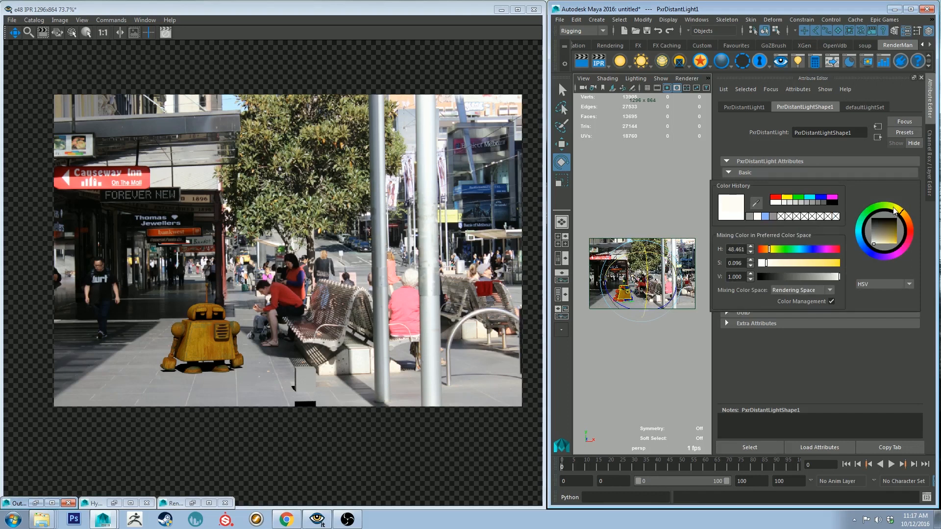
pyautogui.moveTo(897, 210); pyautogui.dragTo(903, 216)
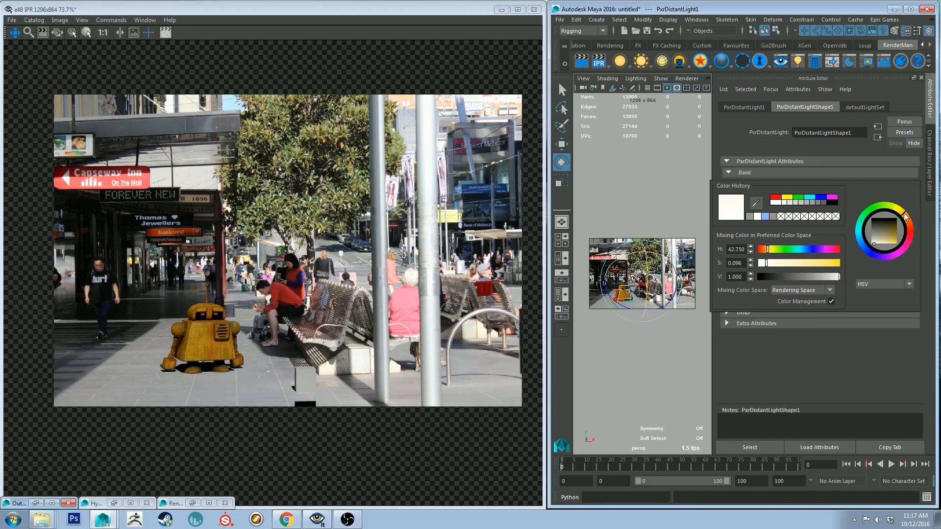
pyautogui.moveTo(726, 185)
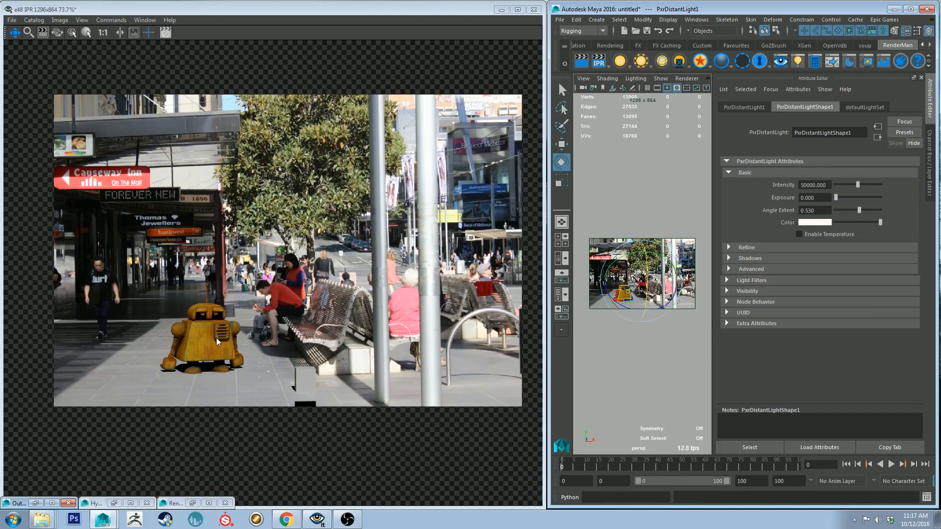
pyautogui.moveTo(207, 326)
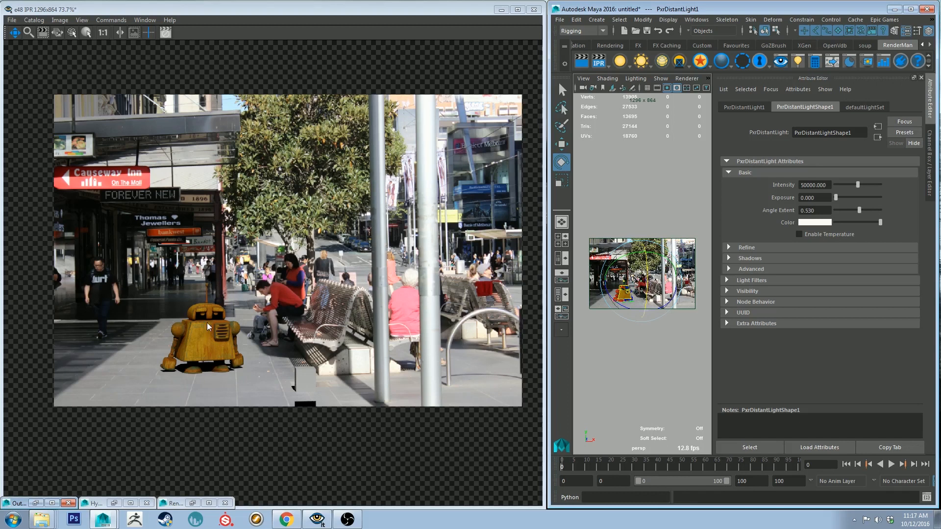
pyautogui.moveTo(335, 88)
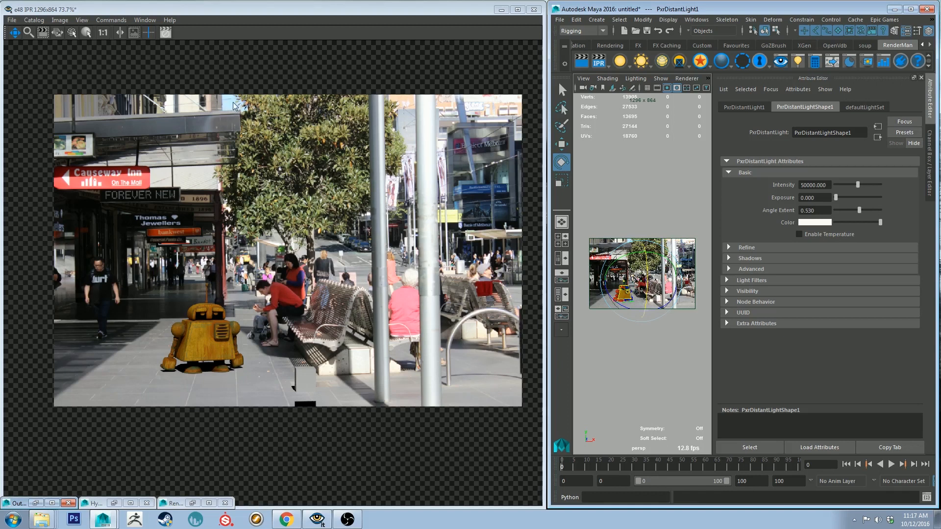
pyautogui.moveTo(531, 96)
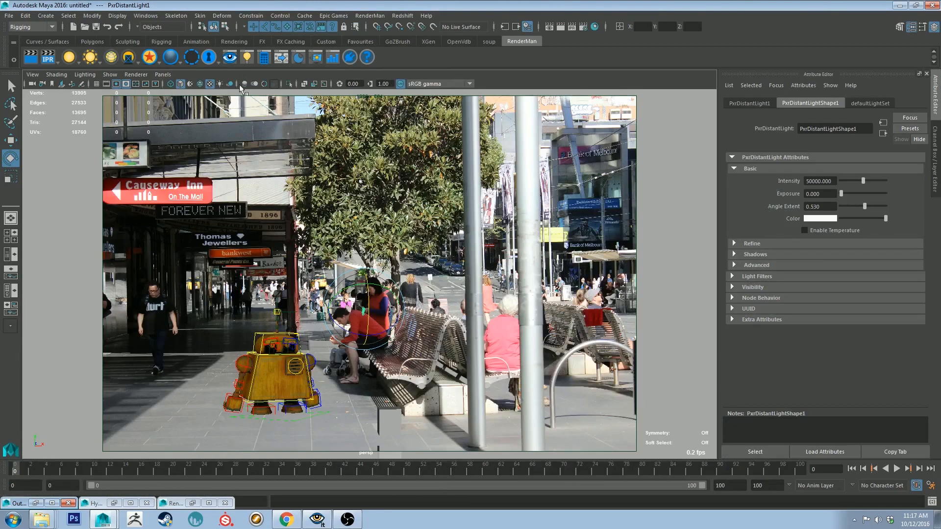
# Add a PxrDomeLight to the scene and return Maya beside the IPR render view
pyautogui.click(94, 57)
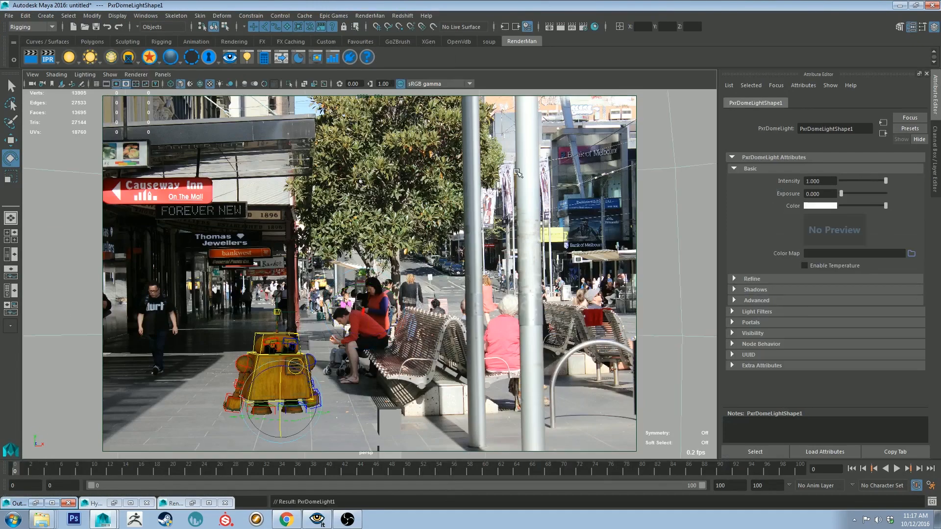
pyautogui.moveTo(761, 8)
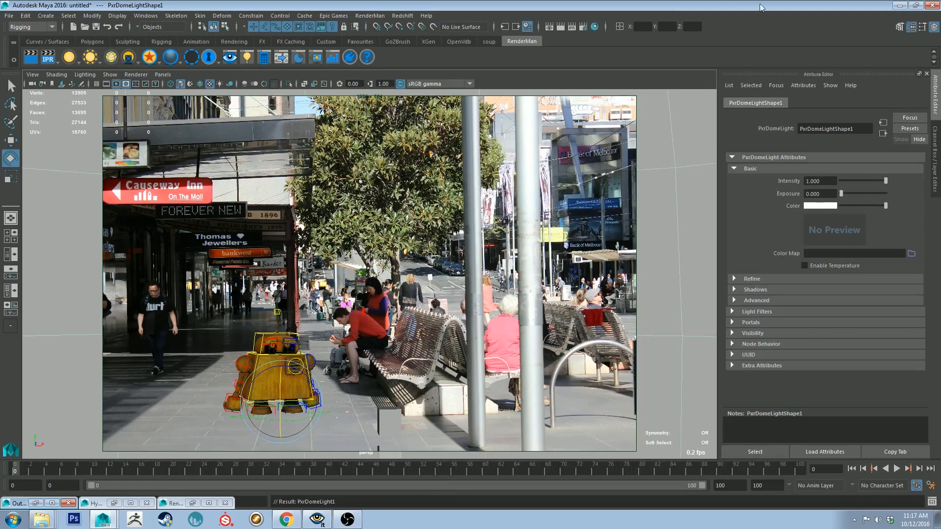
pyautogui.click(829, 206)
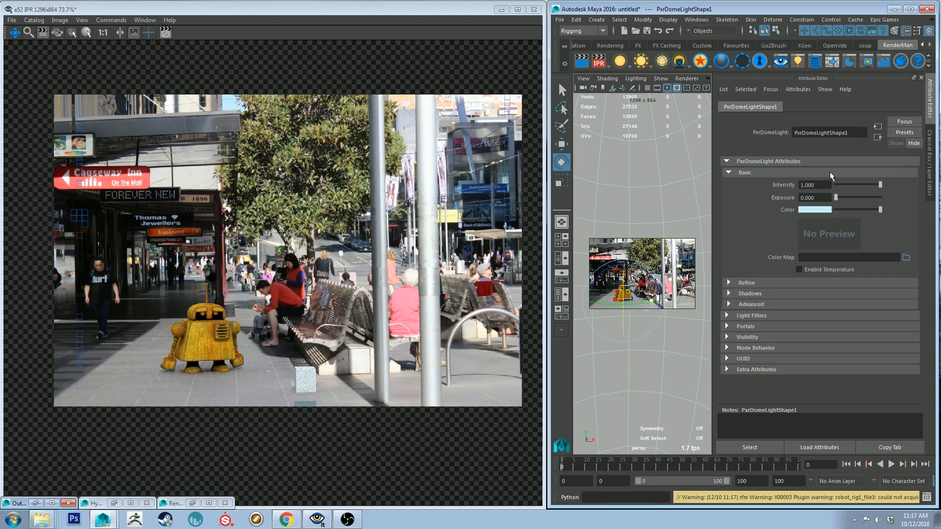
# Lower the dome light's Intensity to 0.150
pyautogui.moveTo(881, 184); pyautogui.dragTo(877, 185)
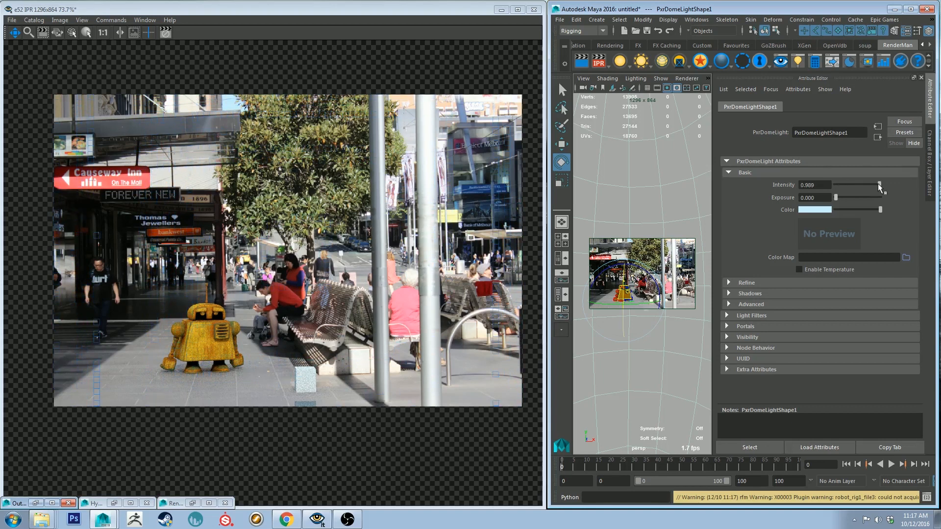
pyautogui.moveTo(880, 185); pyautogui.dragTo(871, 187)
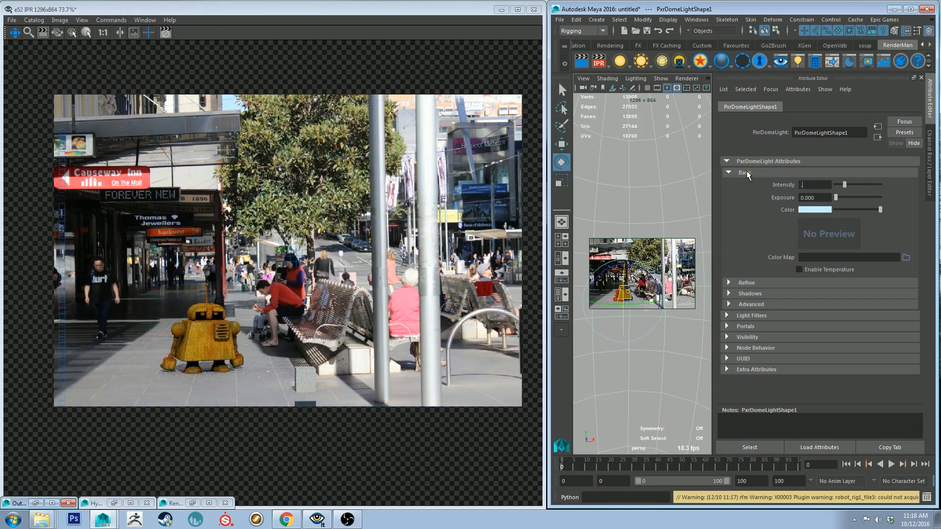
pyautogui.write('0.150')
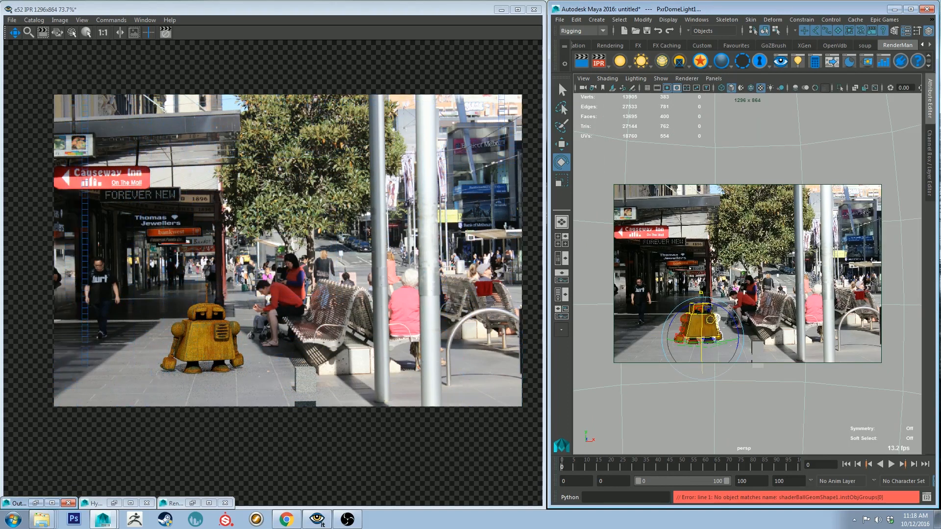
# Select the sun light and set its Angle Extent to 0.800 for softer shadows
pyautogui.click(934, 108)
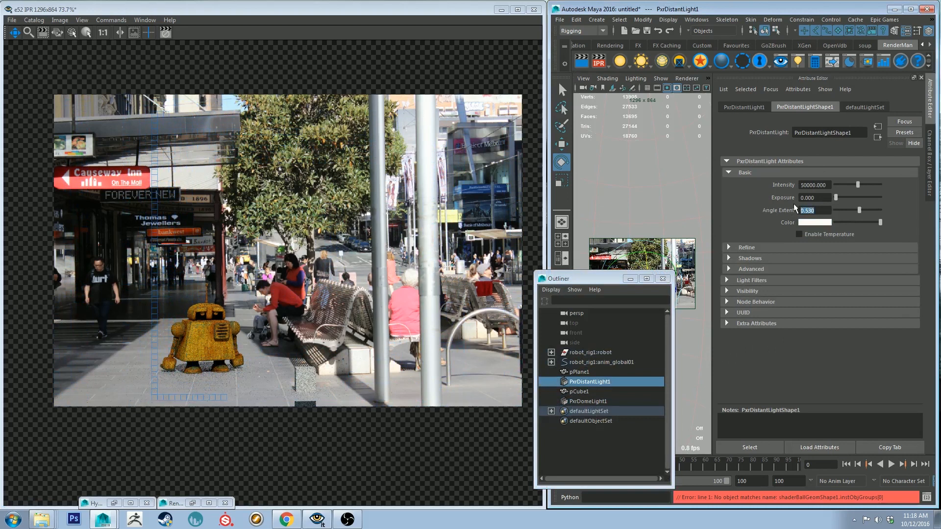
pyautogui.write('0.800')
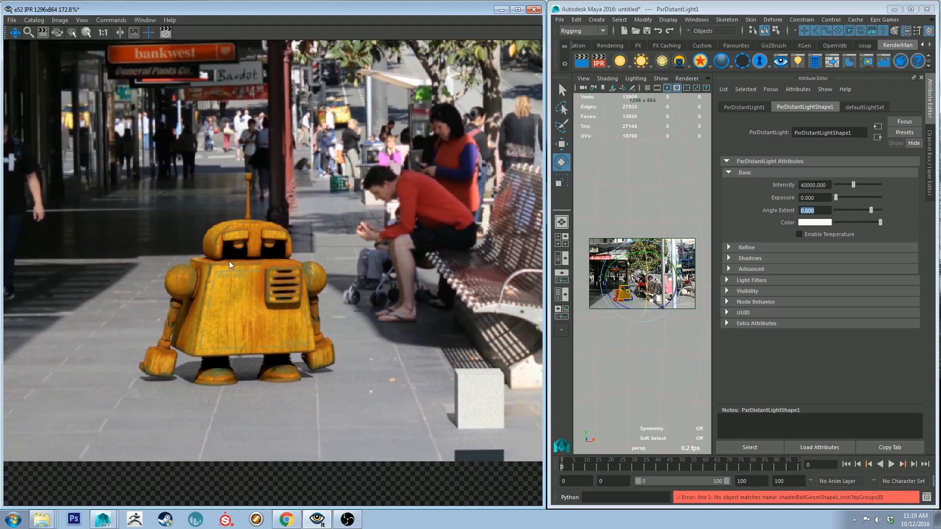
pyautogui.moveTo(306, 274)
pyautogui.write('20000.000')
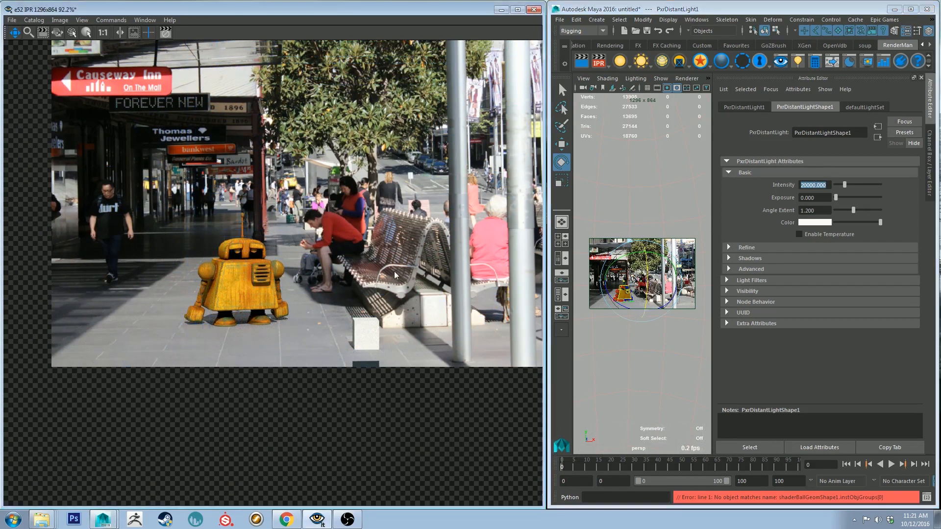
pyautogui.moveTo(392, 273)
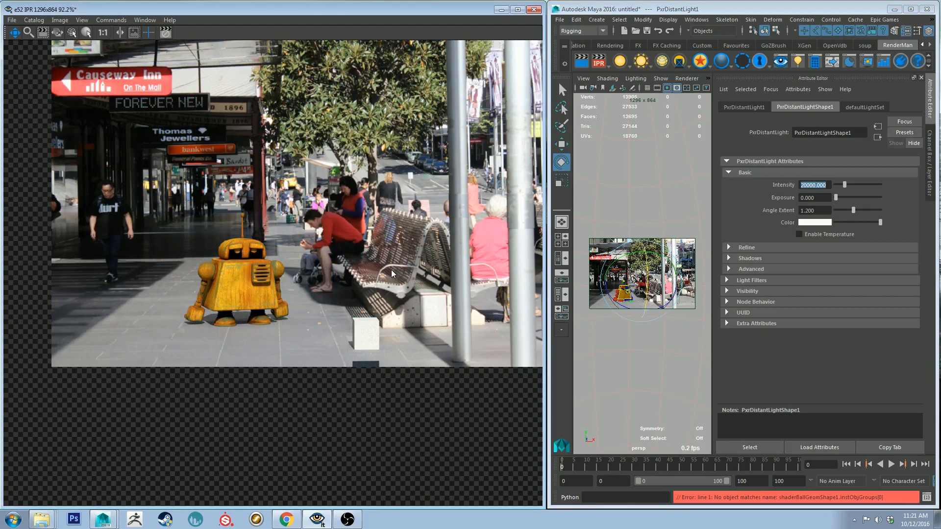
pyautogui.moveTo(235, 306)
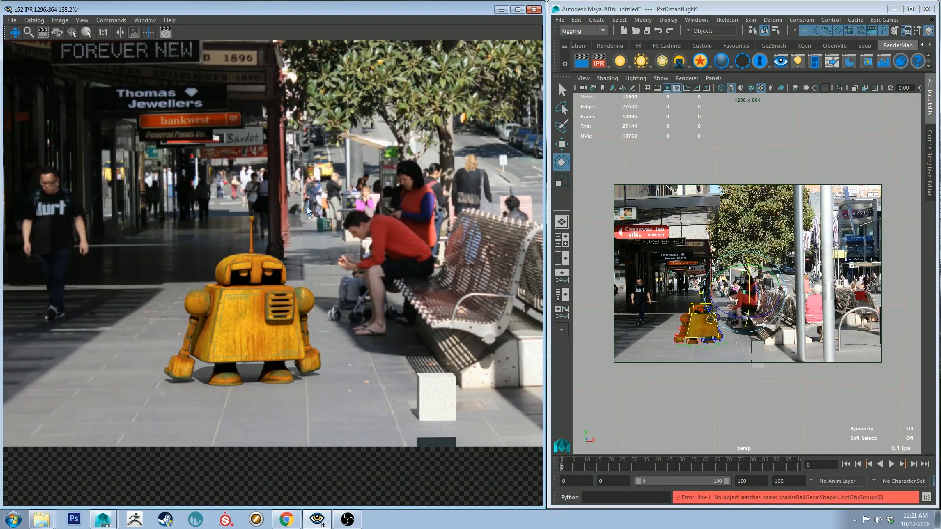
pyautogui.moveTo(394, 324)
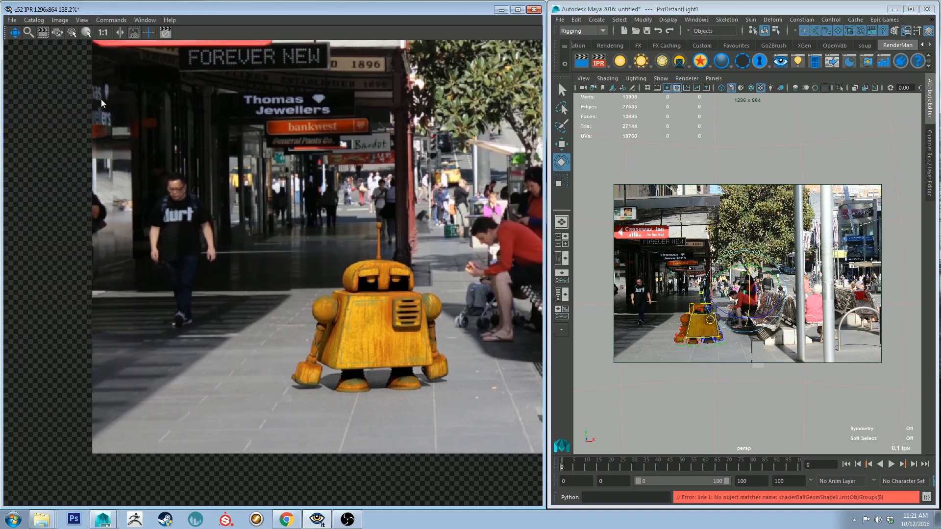
pyautogui.moveTo(10, 255)
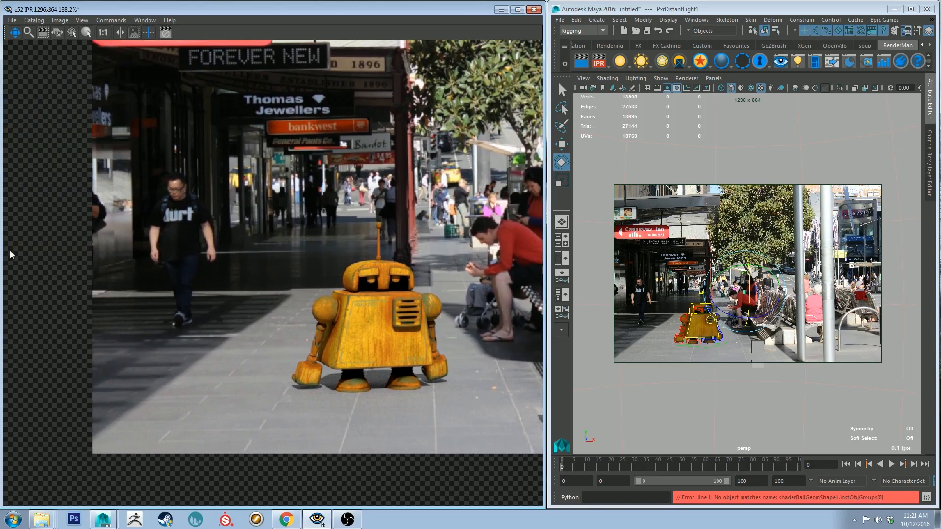
pyautogui.moveTo(109, 214)
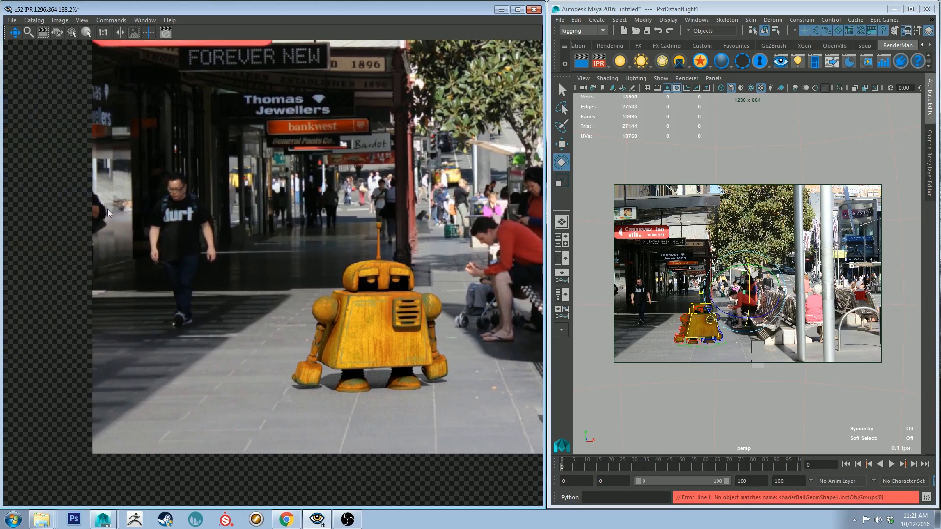
pyautogui.moveTo(51, 230)
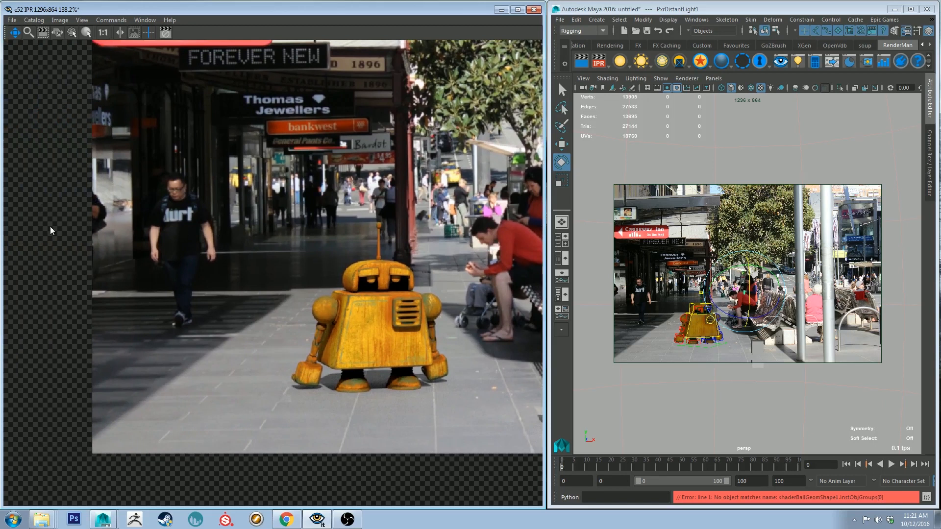
pyautogui.moveTo(115, 202)
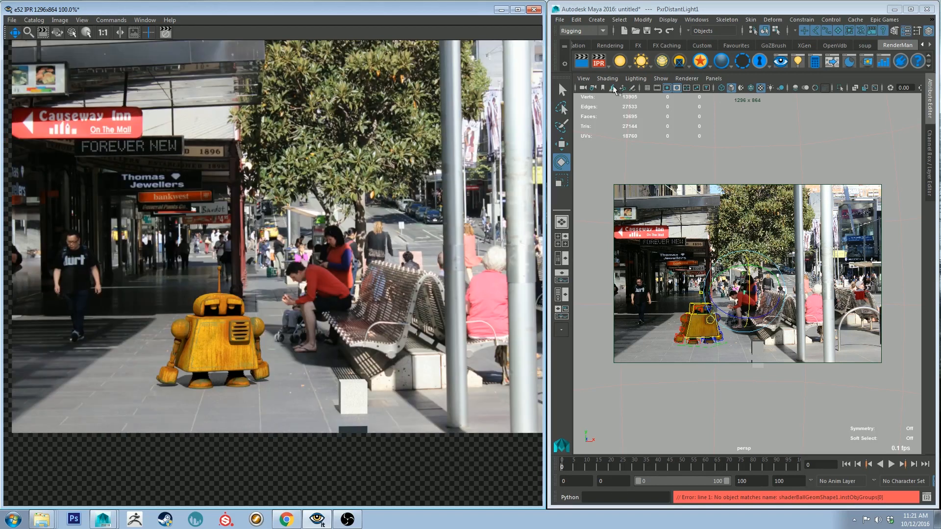
pyautogui.moveTo(886, 96)
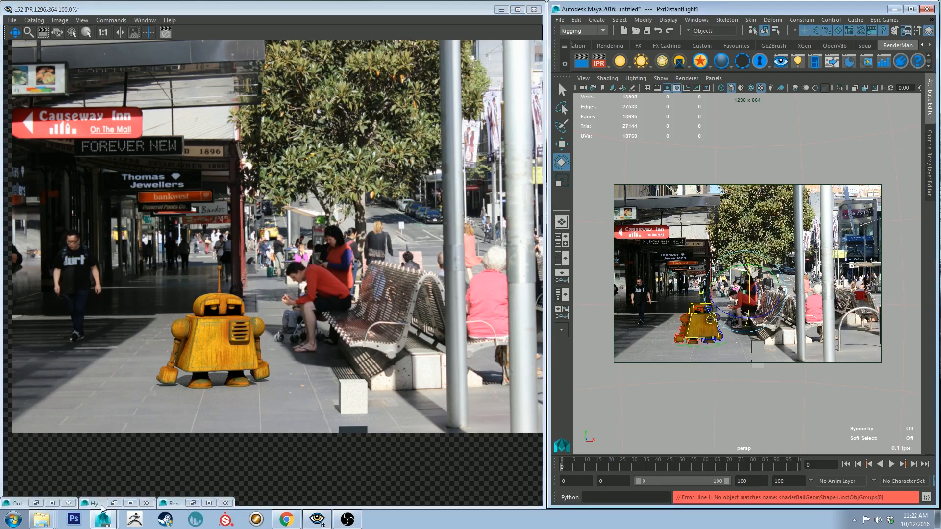
# Restore the Hypershade and load the groundplane PxrSurface material in the Property Editor
pyautogui.click(94, 503)
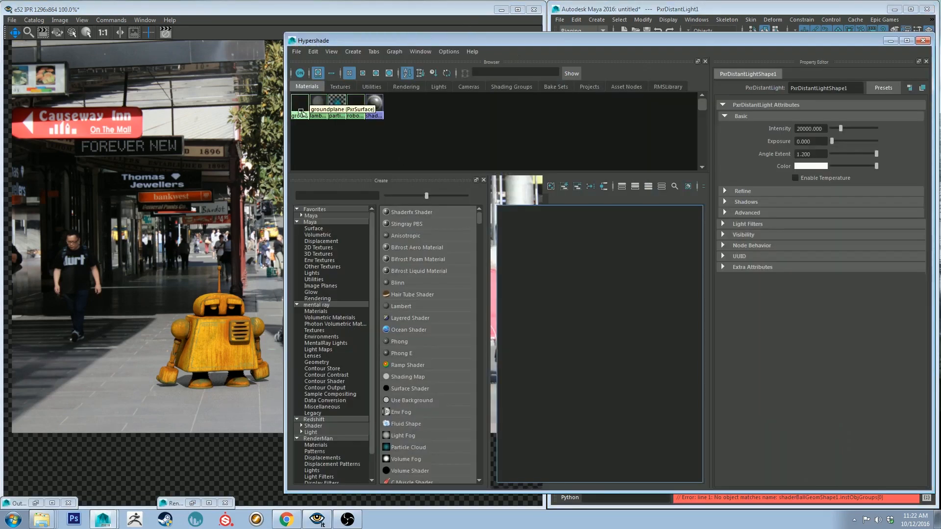
pyautogui.click(299, 106)
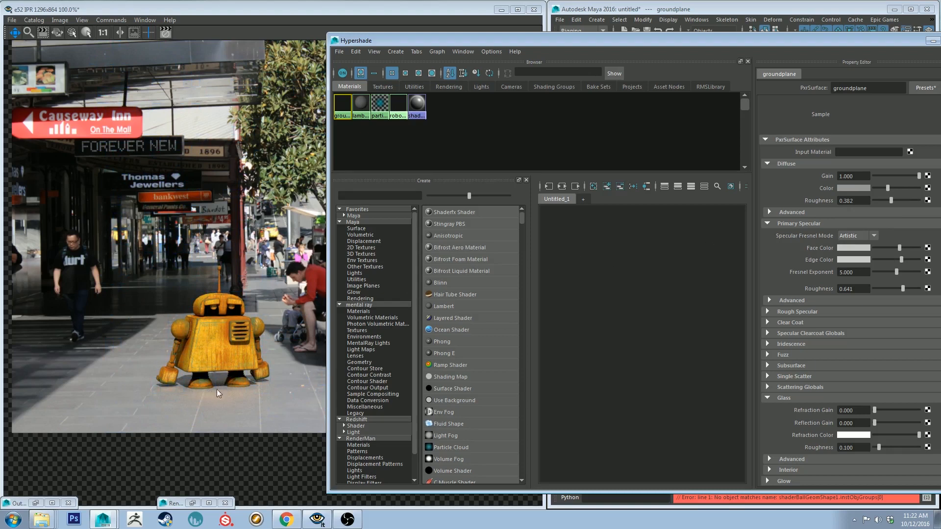
pyautogui.moveTo(894, 259)
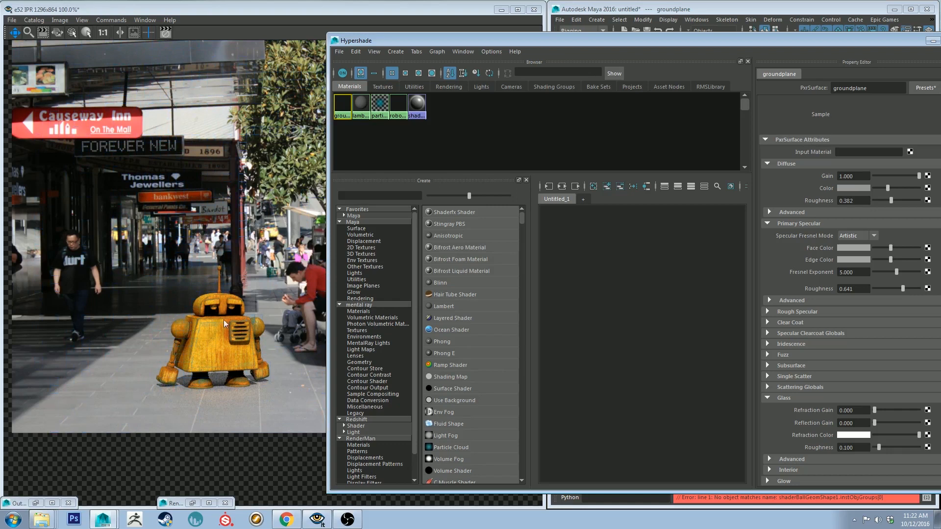
pyautogui.moveTo(223, 344)
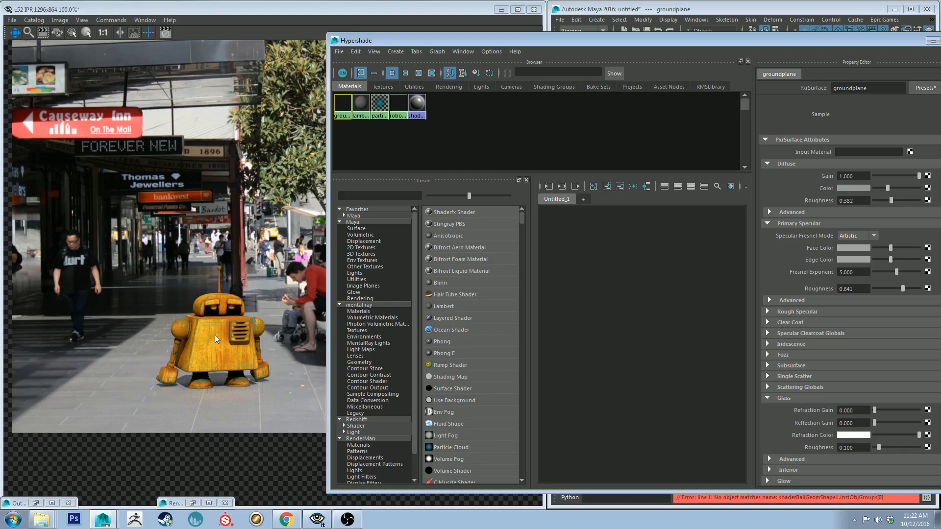
pyautogui.moveTo(225, 386)
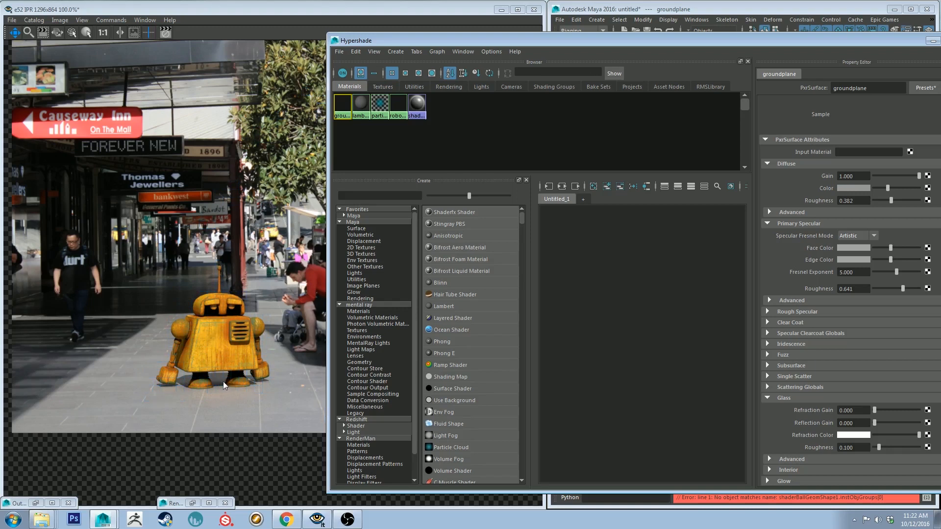
pyautogui.moveTo(193, 226)
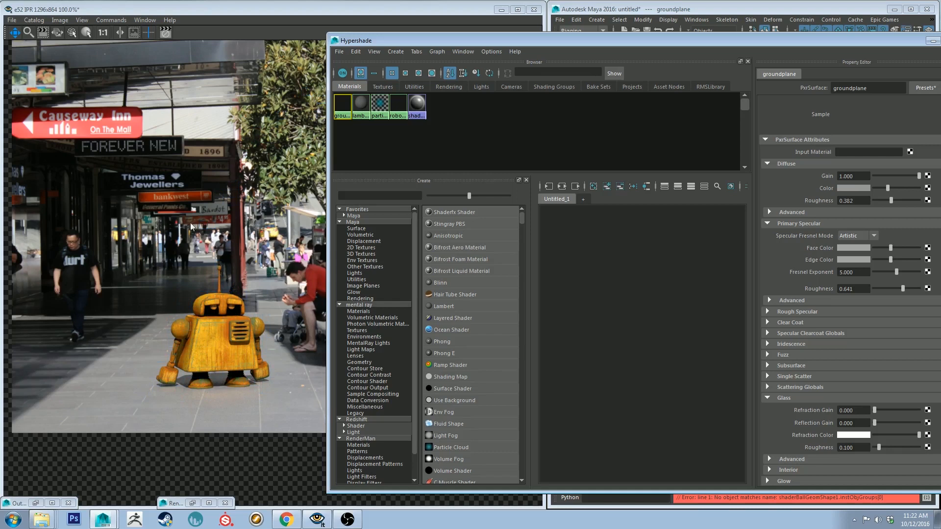